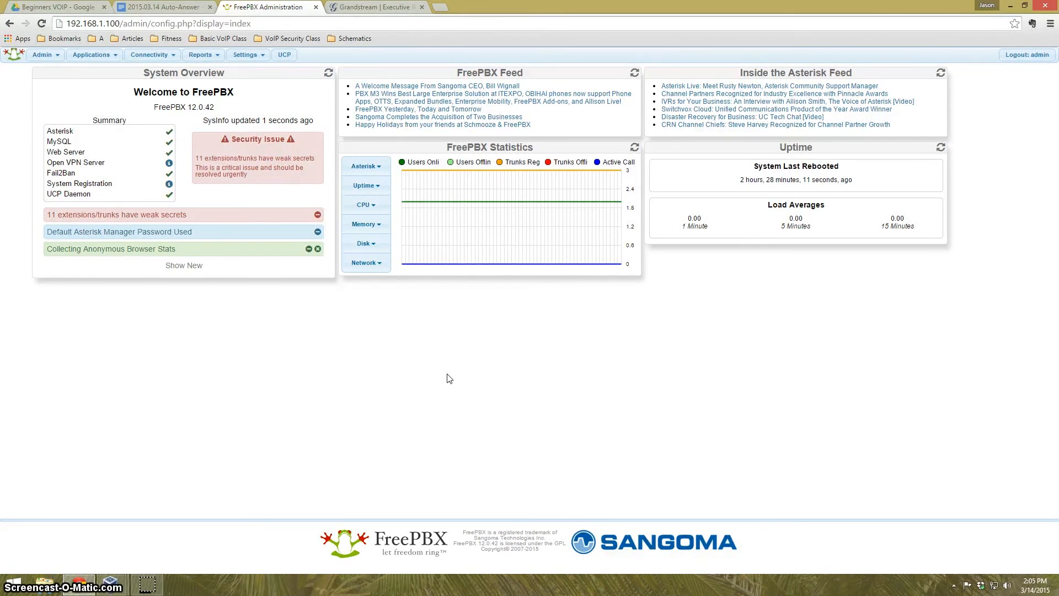
{"action": "mouse_move", "coordinate": [447, 380]}
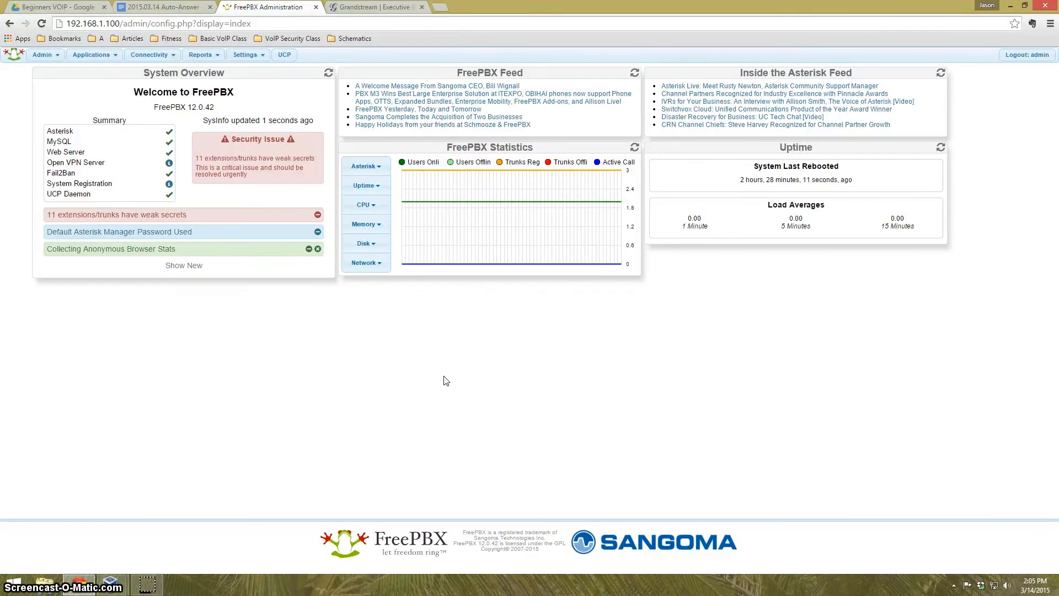
{"action": "mouse_move", "coordinate": [714, 263]}
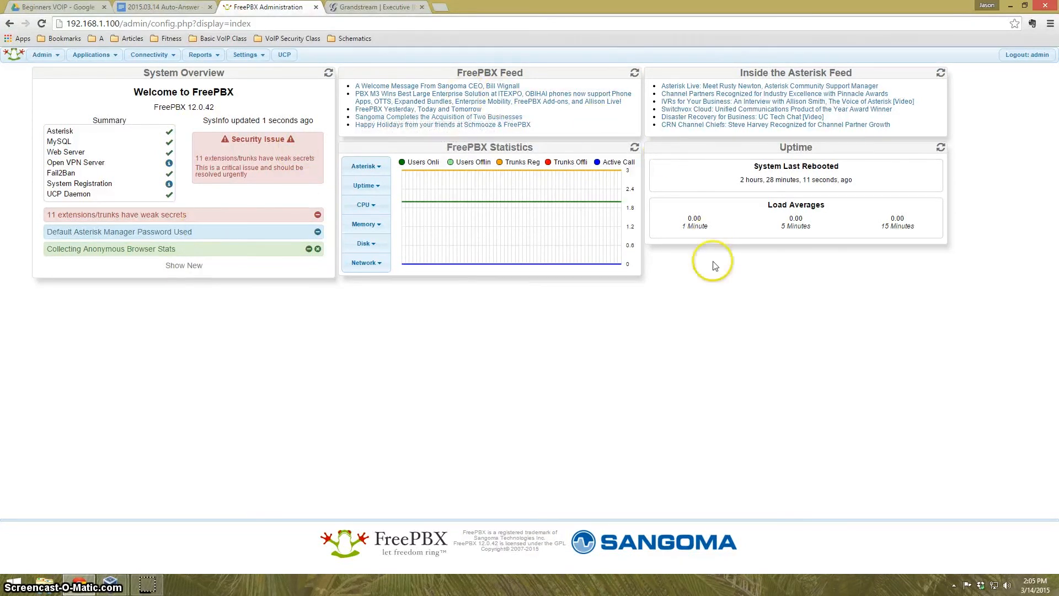
{"action": "mouse_move", "coordinate": [606, 405]}
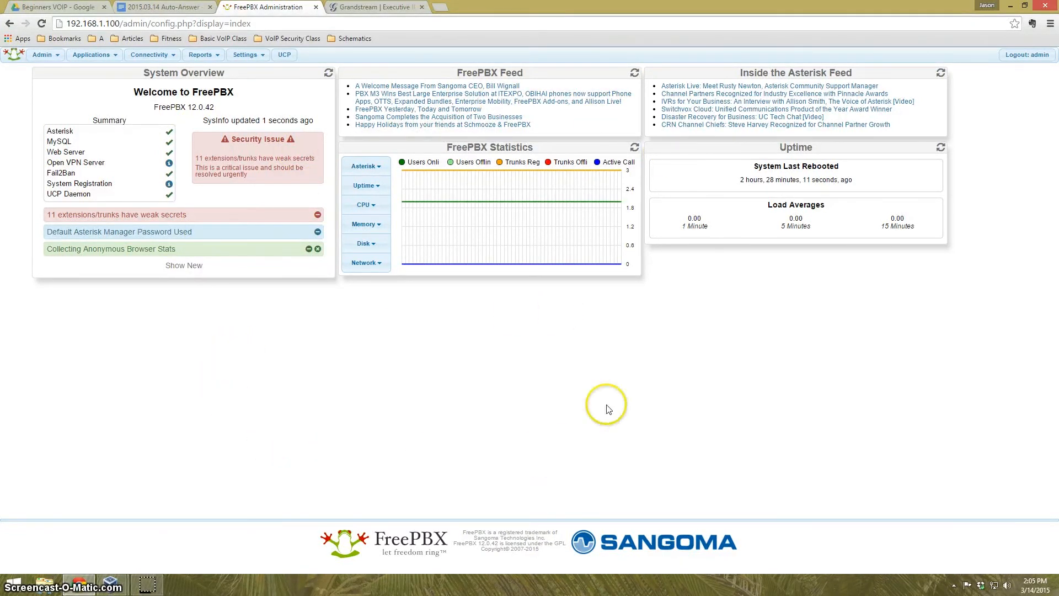
{"action": "mouse_move", "coordinate": [320, 325]}
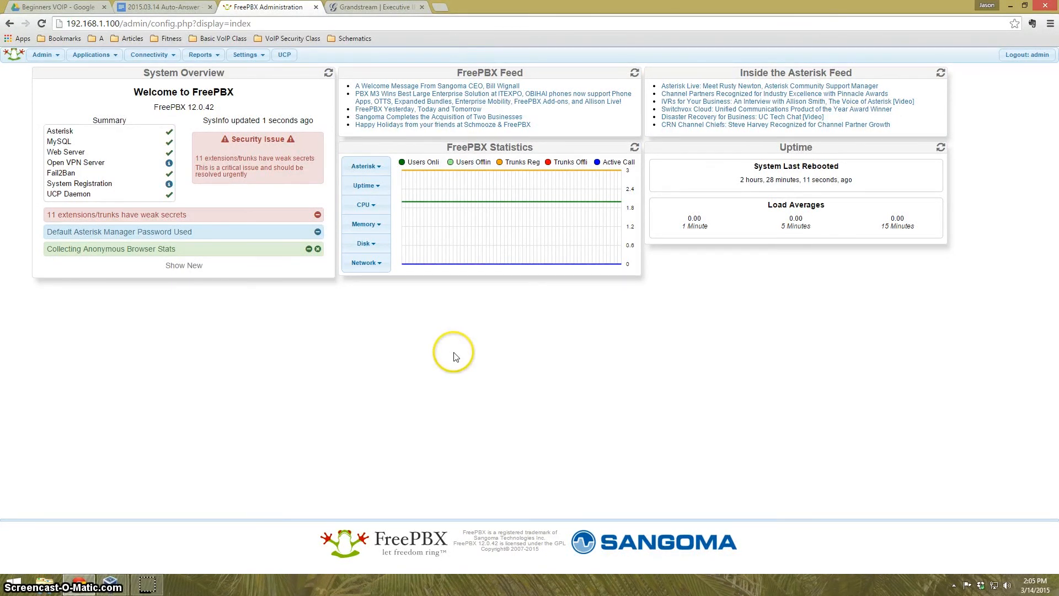
{"action": "mouse_move", "coordinate": [521, 363]}
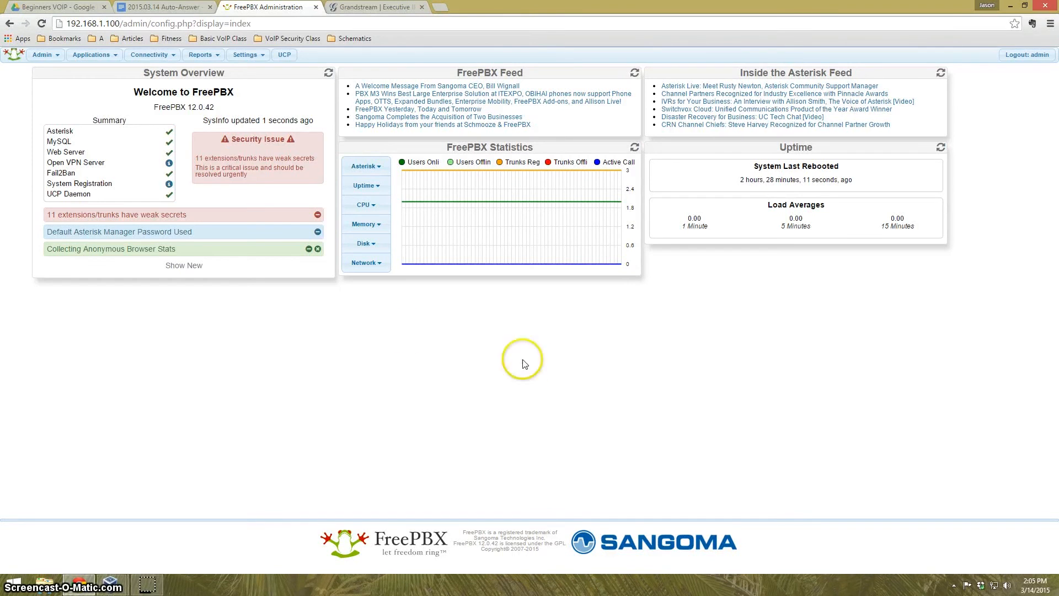
Reach the Extensions page via Applications and select 'The Master <1002>' for editing
{"action": "left_click", "coordinate": [150, 55]}
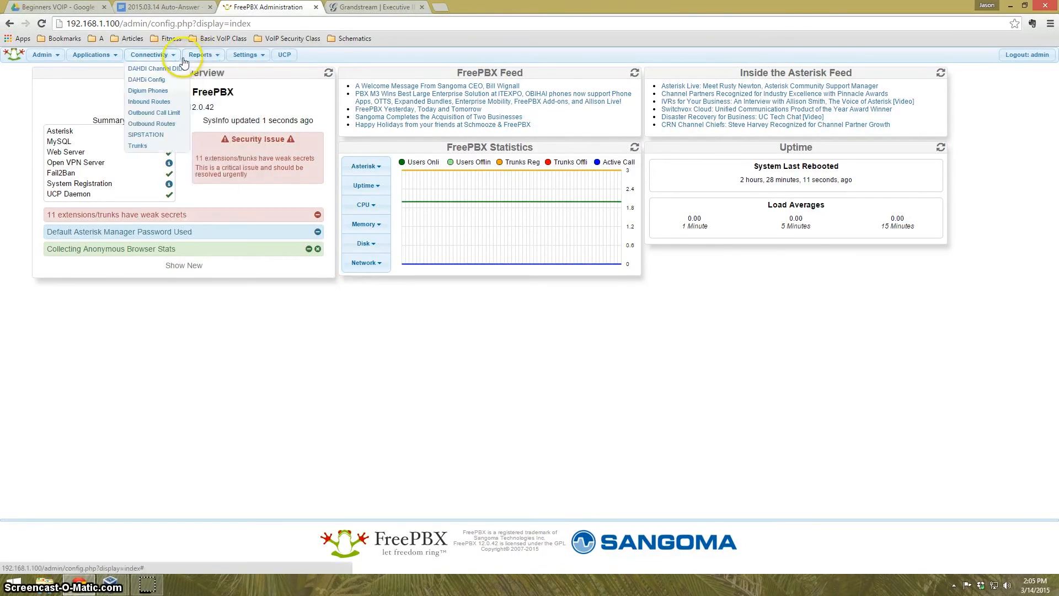
{"action": "left_click", "coordinate": [93, 55]}
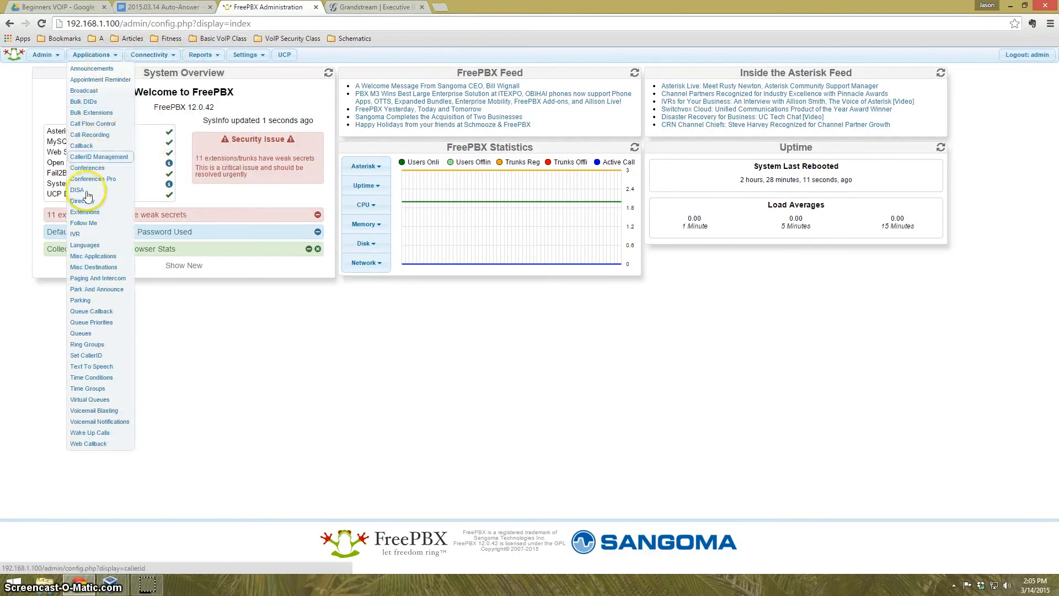
{"action": "left_click", "coordinate": [85, 212]}
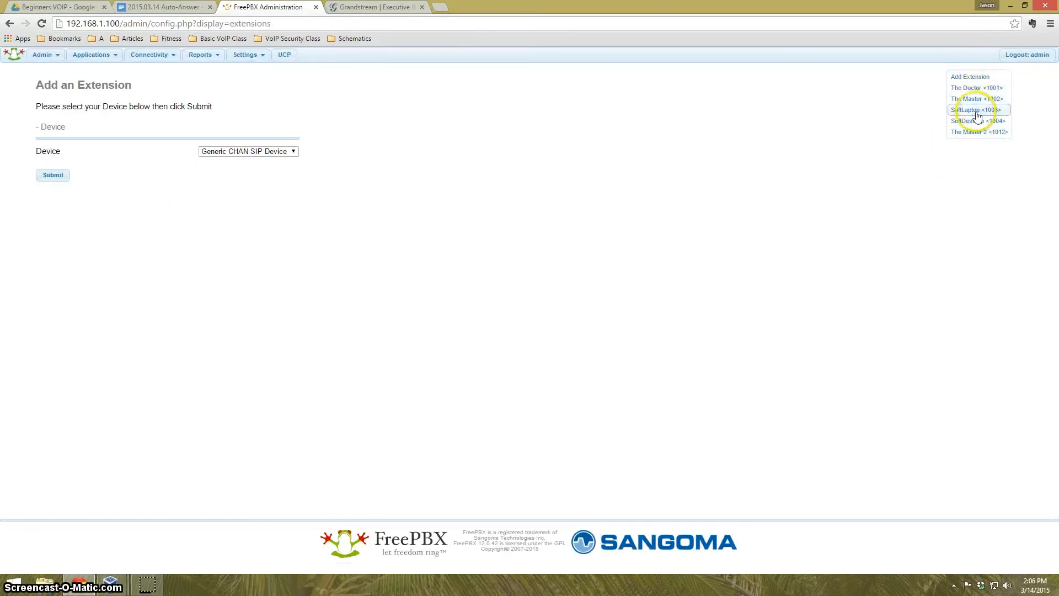
{"action": "mouse_move", "coordinate": [952, 222]}
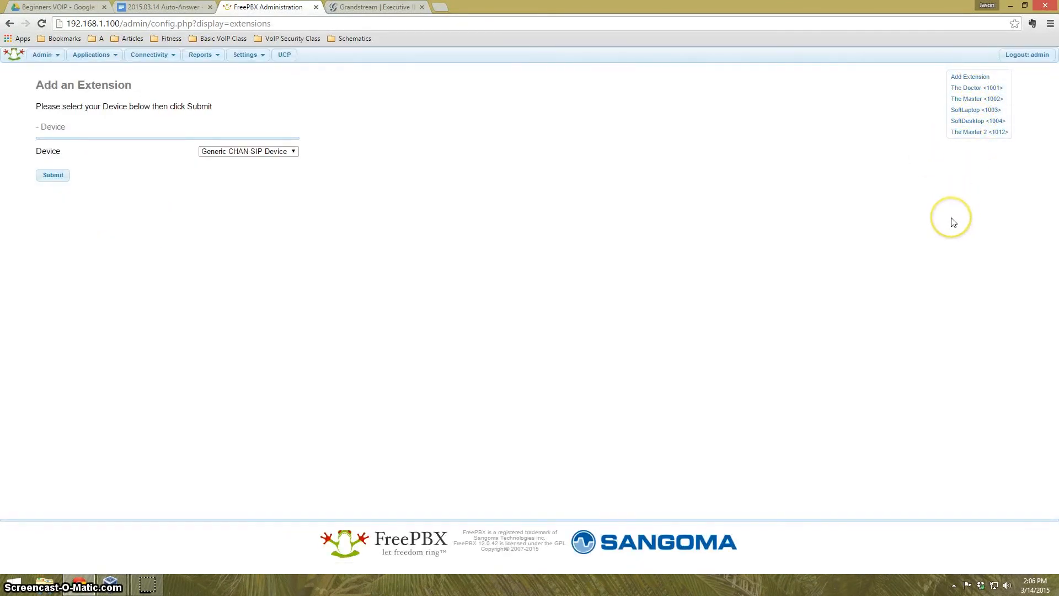
{"action": "mouse_move", "coordinate": [966, 109]}
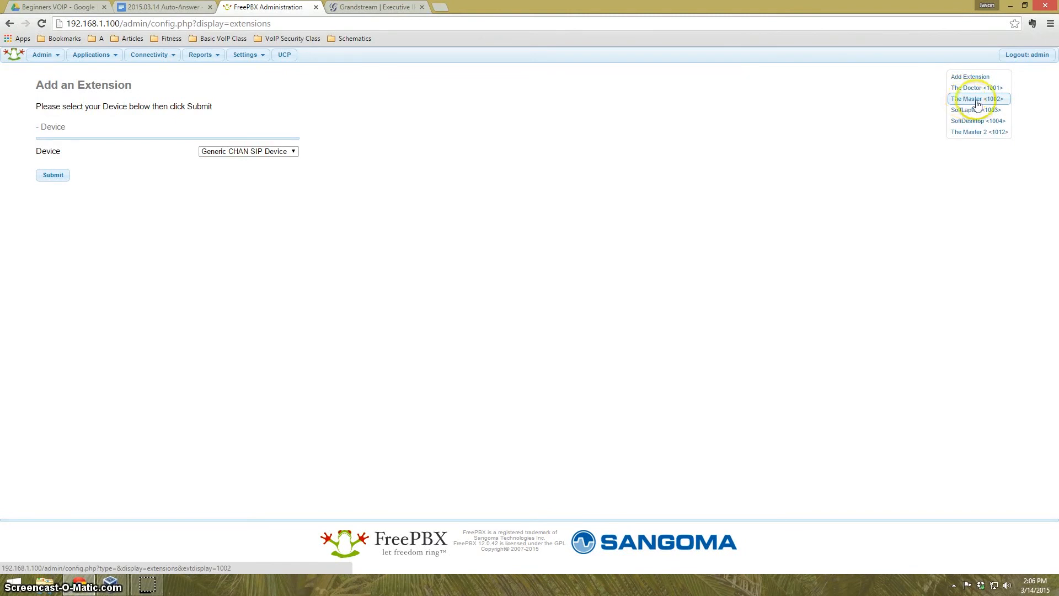
{"action": "left_click", "coordinate": [979, 98]}
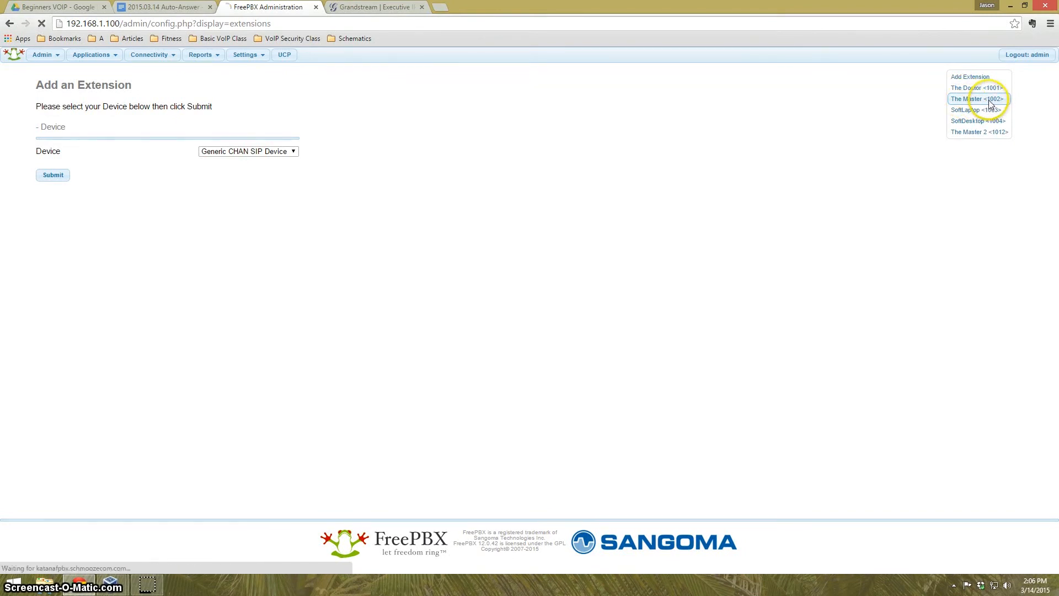
On extension 1002's edit page, set Internal Auto Answer to Intercom
{"action": "left_click", "coordinate": [979, 98]}
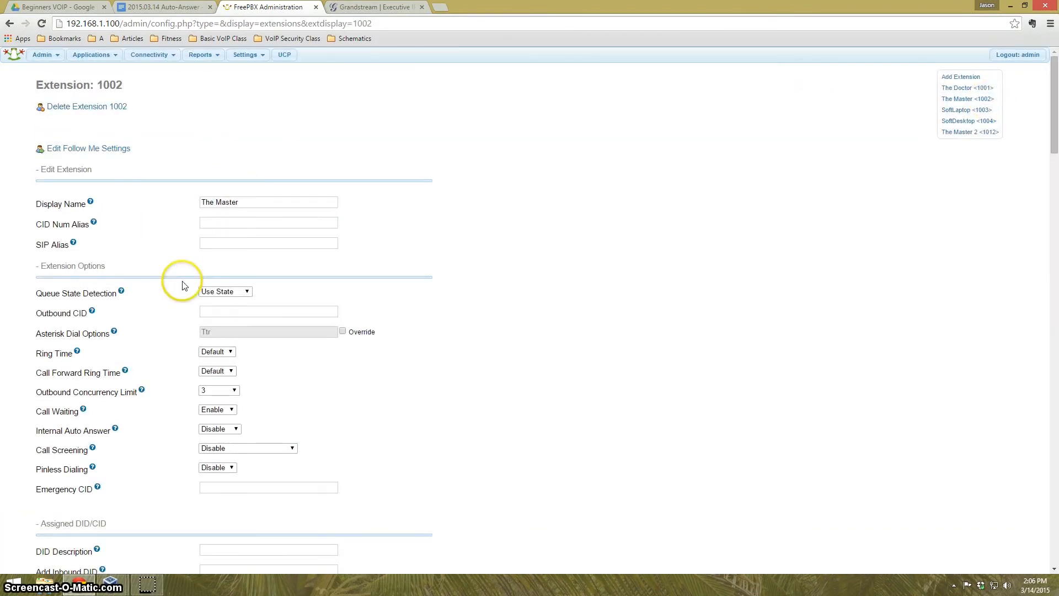
{"action": "scroll", "scroll_direction": "down", "scroll_amount": 3}
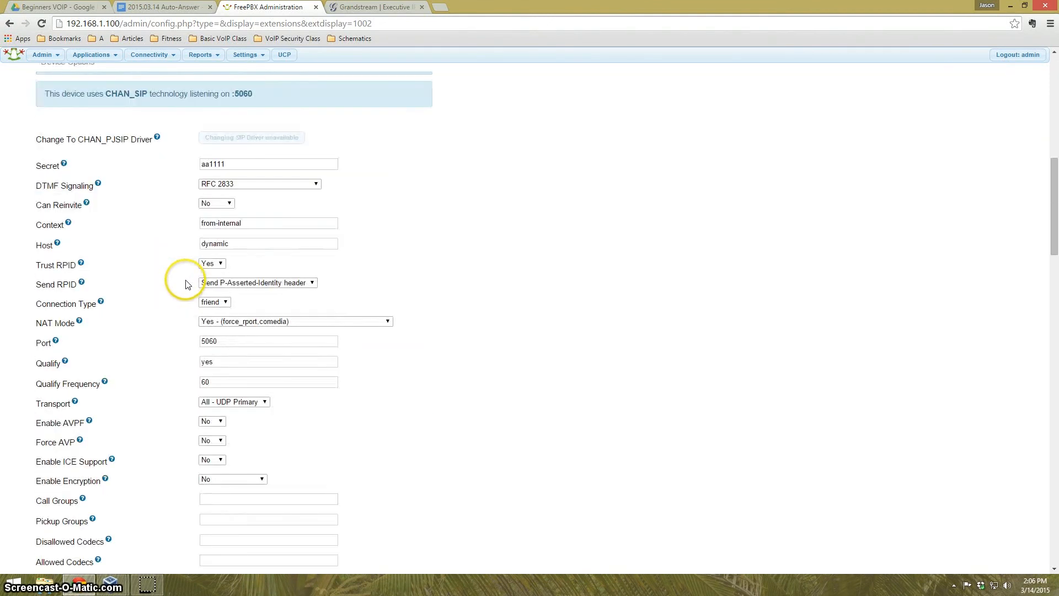
{"action": "scroll", "scroll_direction": "up", "scroll_amount": 3}
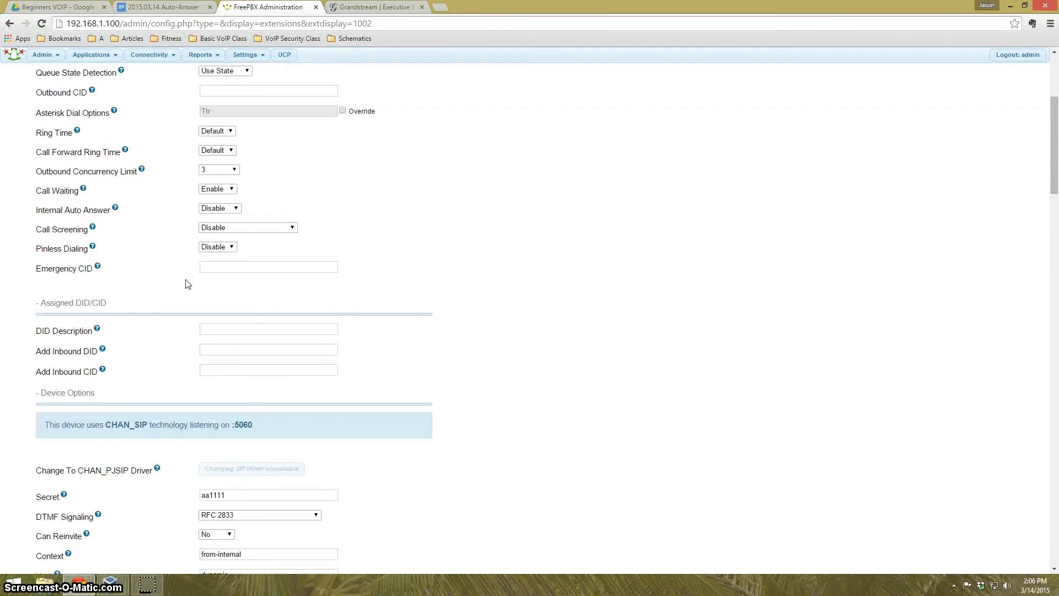
{"action": "mouse_move", "coordinate": [47, 208]}
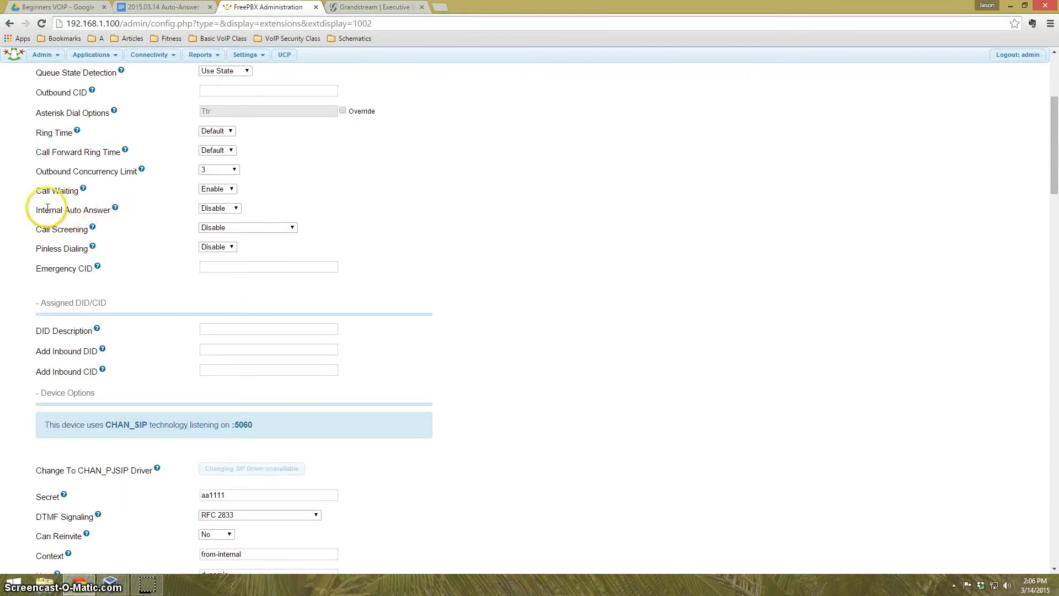
{"action": "double_click", "coordinate": [71, 209]}
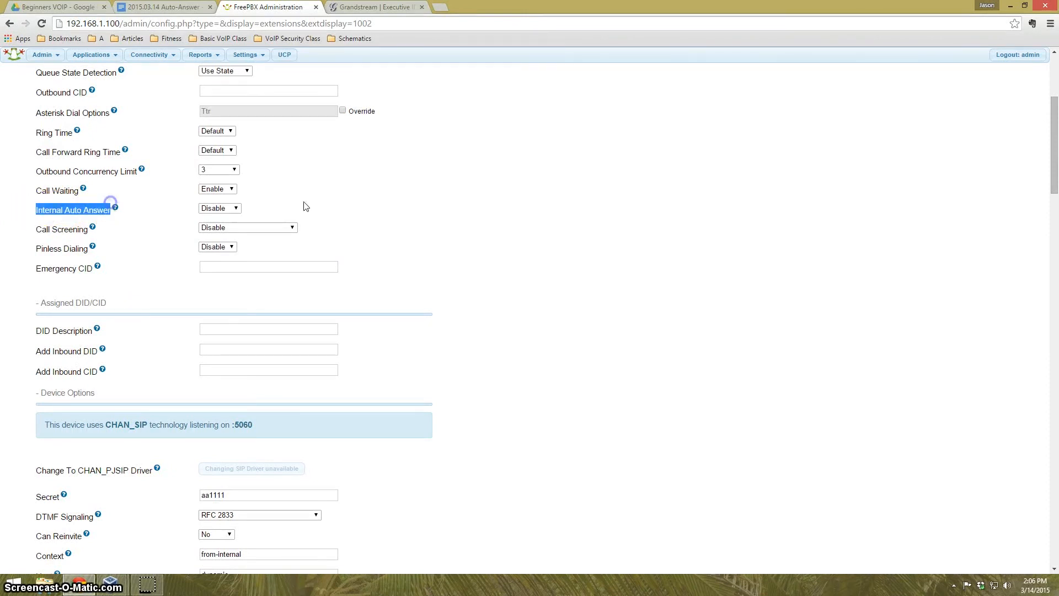
{"action": "left_click", "coordinate": [219, 208]}
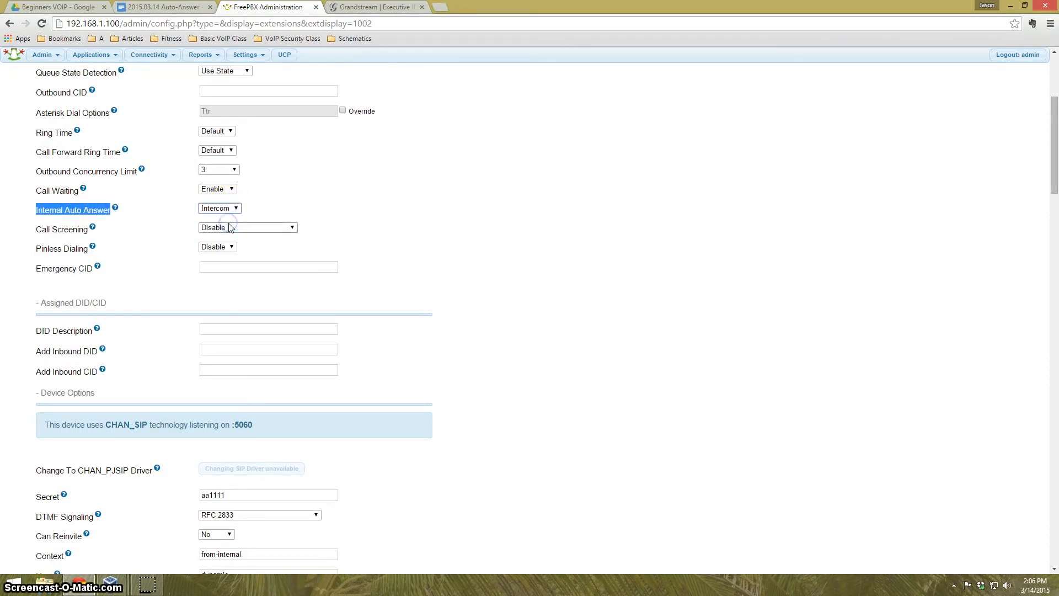
{"action": "mouse_move", "coordinate": [293, 192]}
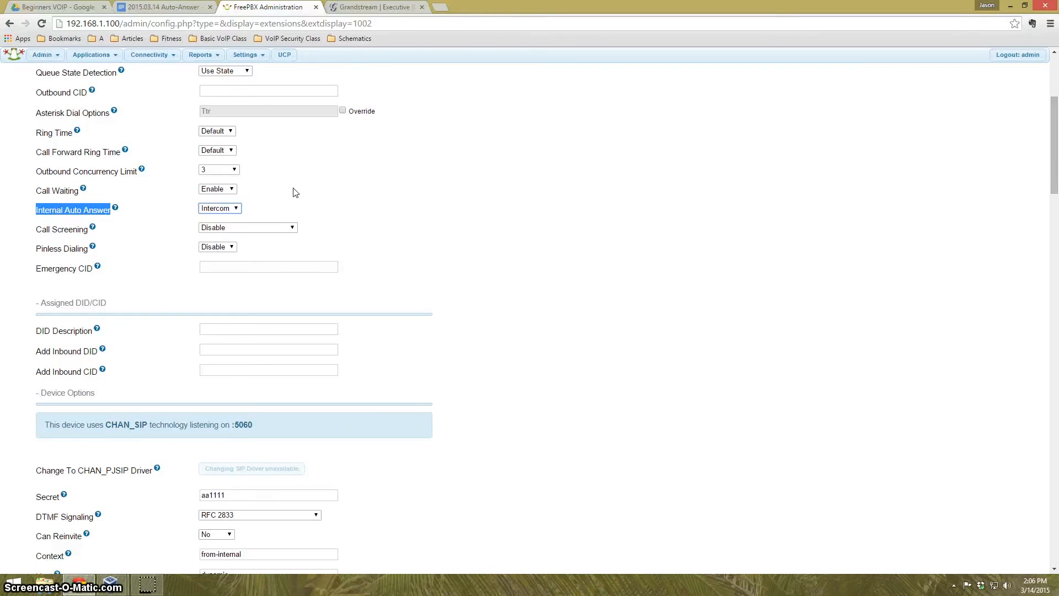
{"action": "mouse_move", "coordinate": [318, 196]}
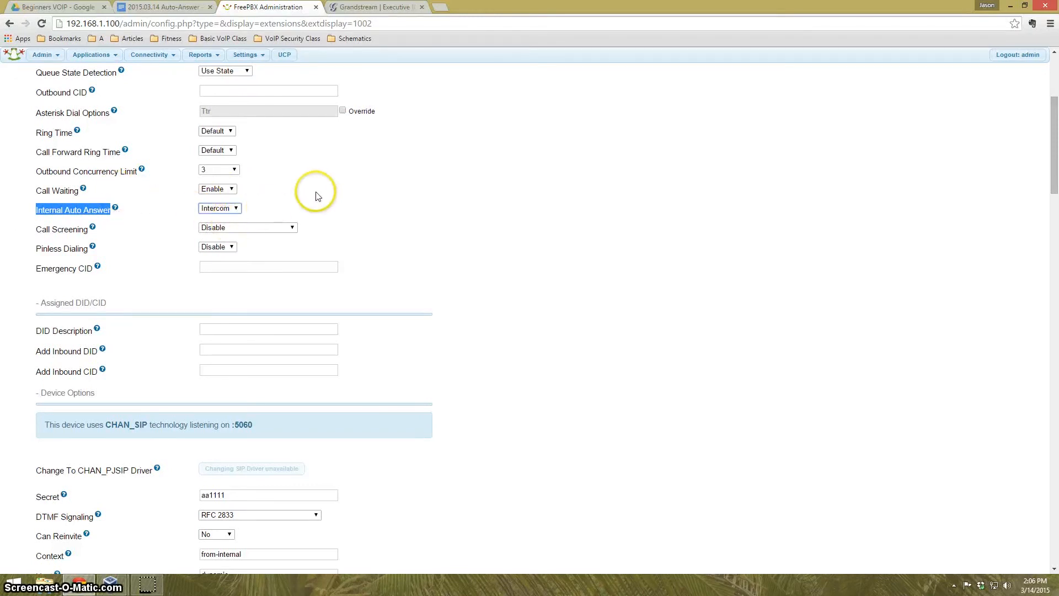
{"action": "scroll", "scroll_direction": "up", "scroll_amount": 3}
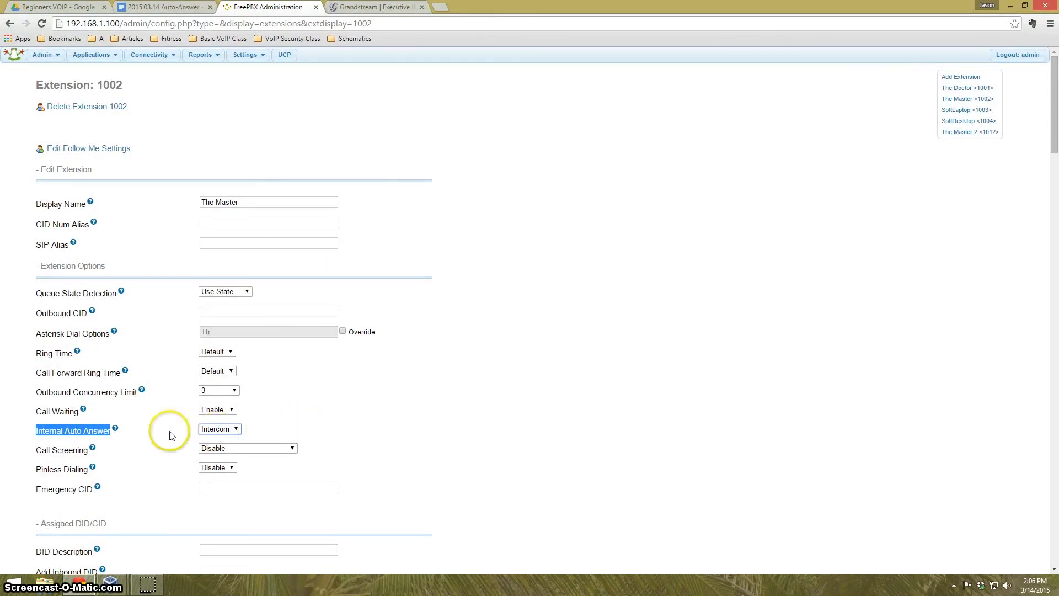
{"action": "mouse_move", "coordinate": [74, 430]}
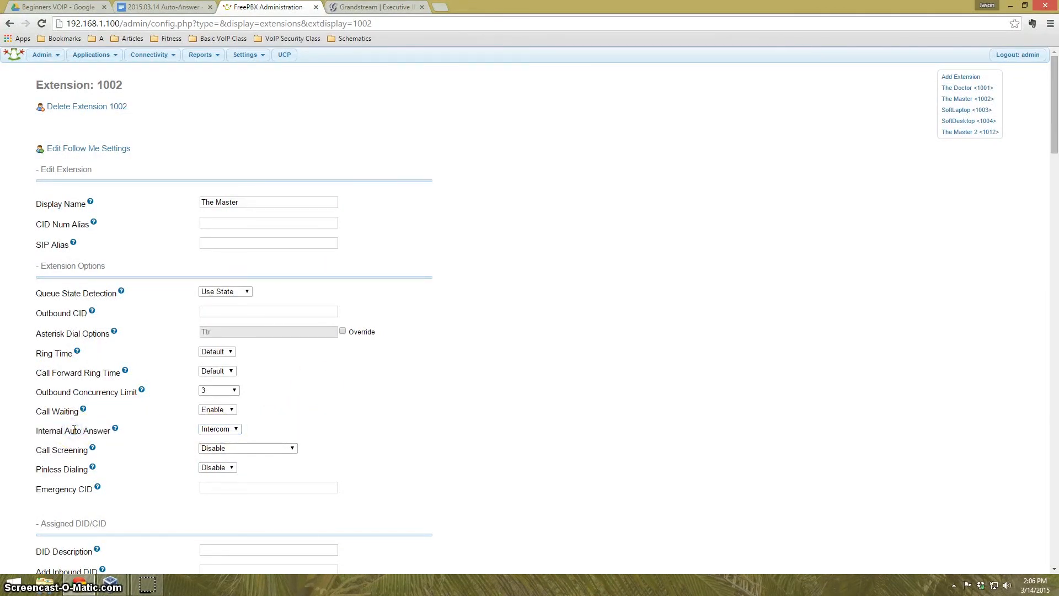
{"action": "mouse_move", "coordinate": [97, 343]}
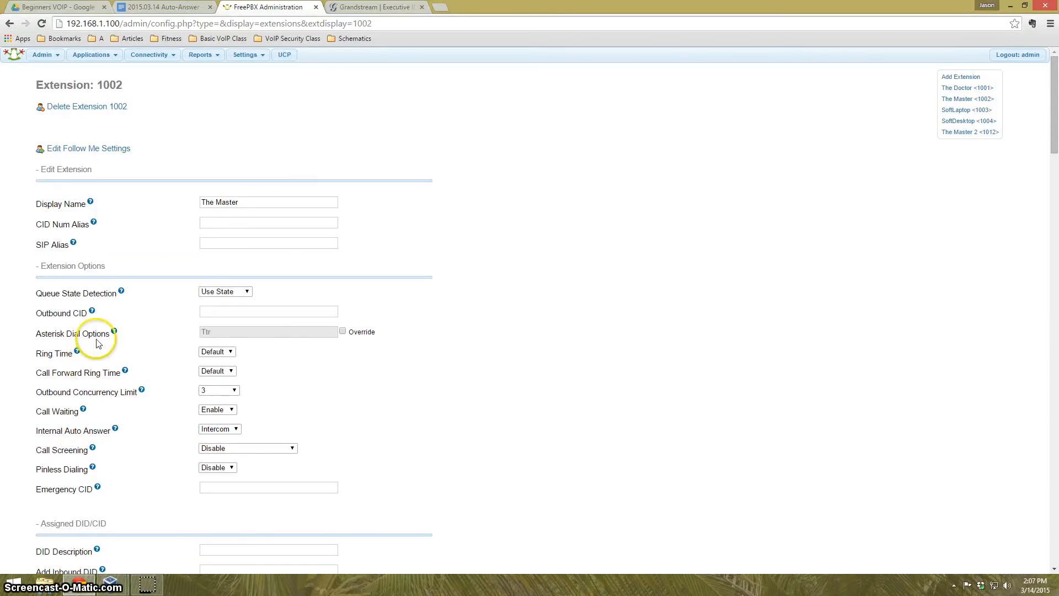
Submit extension 1002's settings, Apply Config, and switch to the Grandstream login page
{"action": "scroll", "scroll_direction": "down", "scroll_amount": 3}
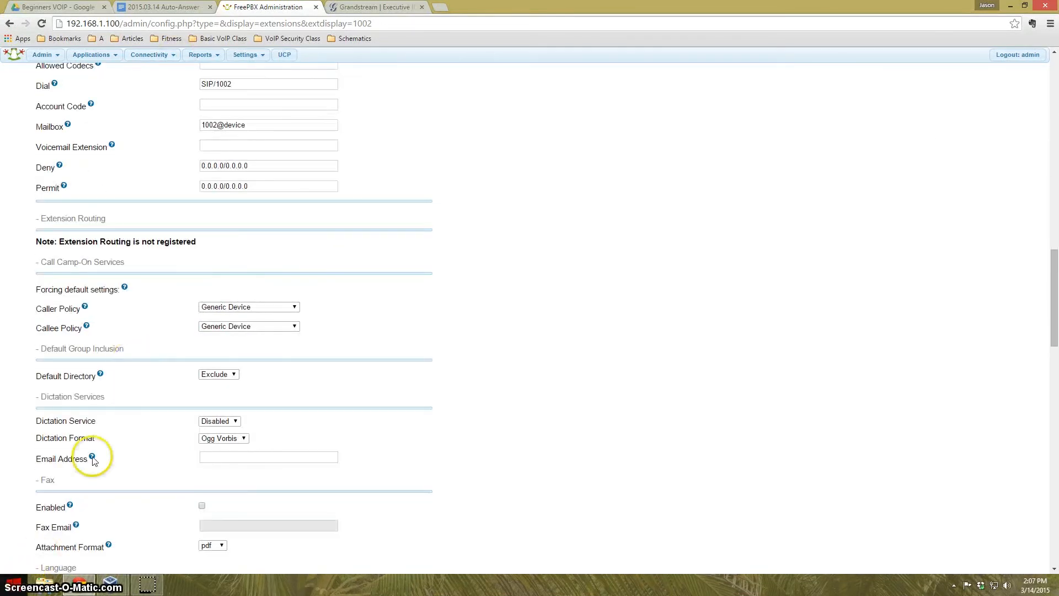
{"action": "left_click", "coordinate": [53, 498]}
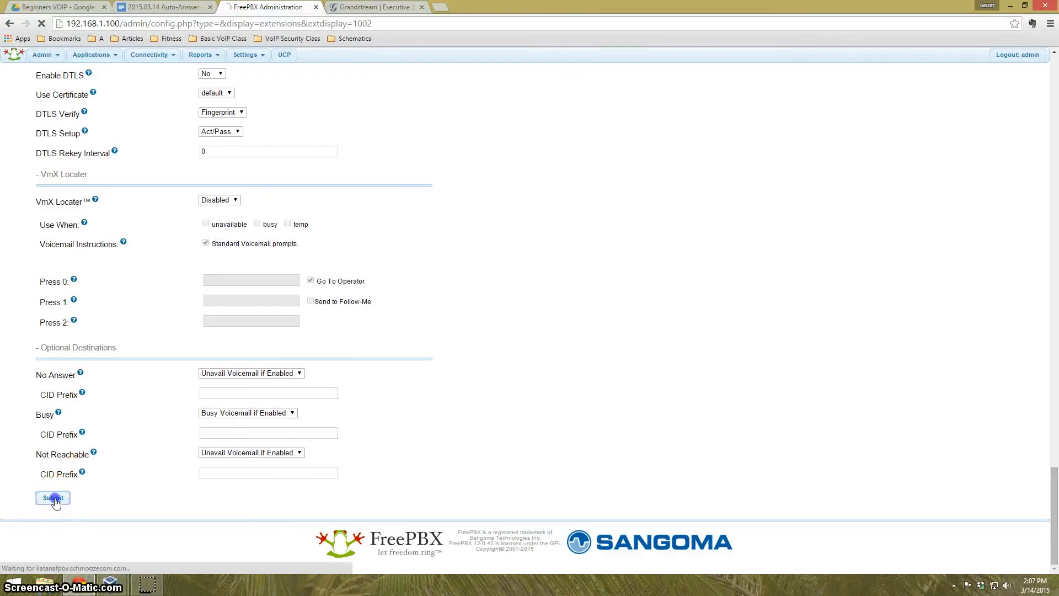
{"action": "left_click", "coordinate": [53, 498]}
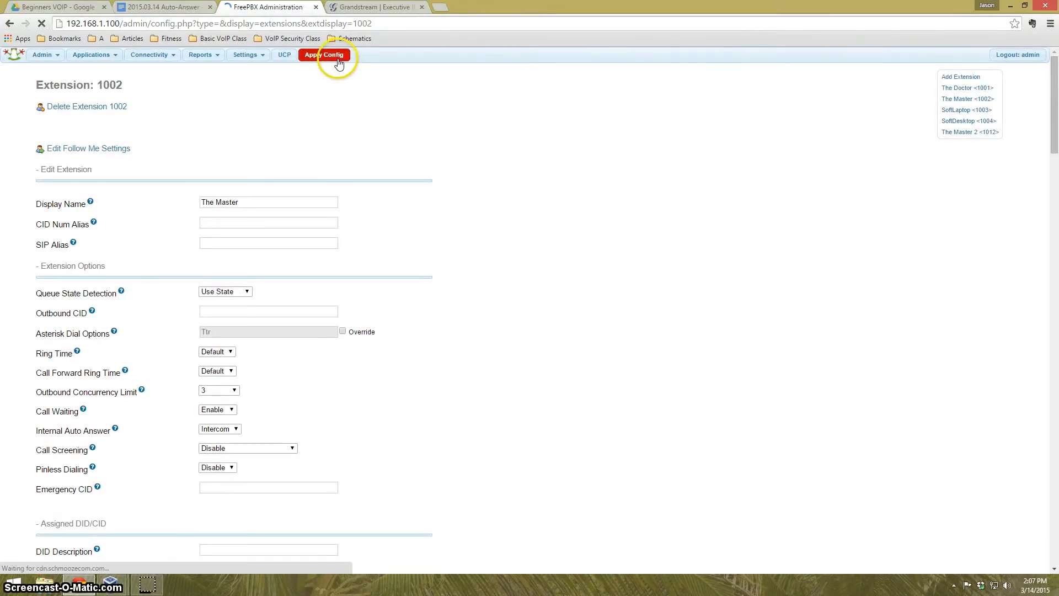
{"action": "left_click", "coordinate": [324, 55]}
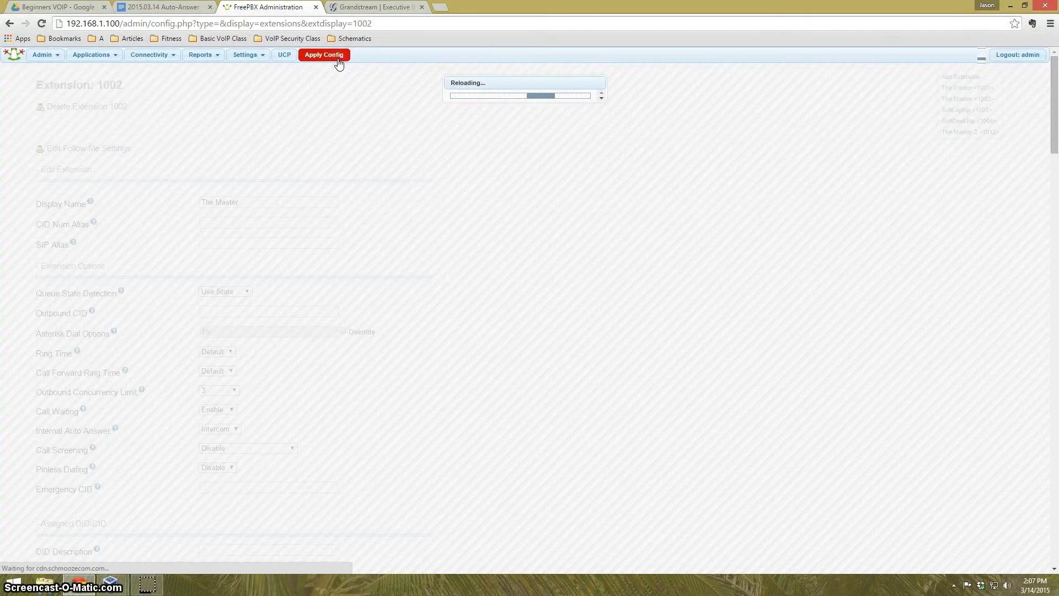
{"action": "left_click", "coordinate": [375, 7]}
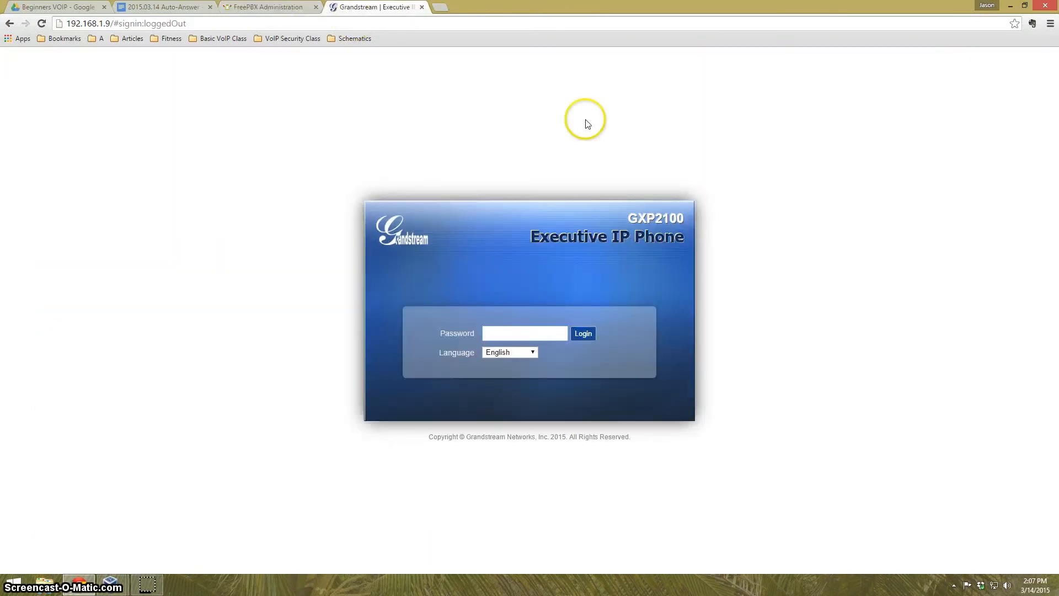
{"action": "left_click", "coordinate": [525, 334]}
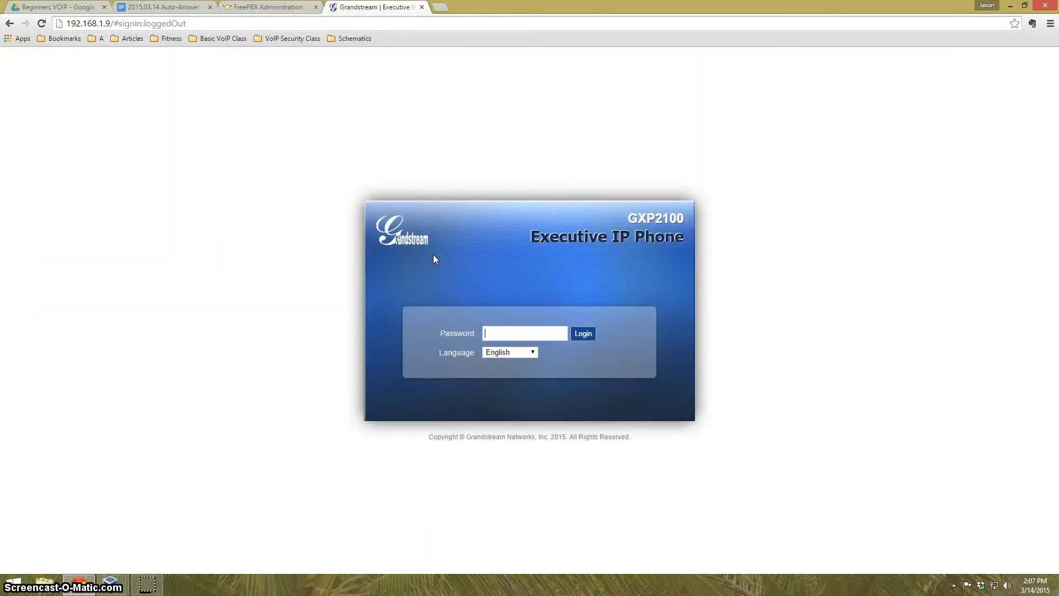
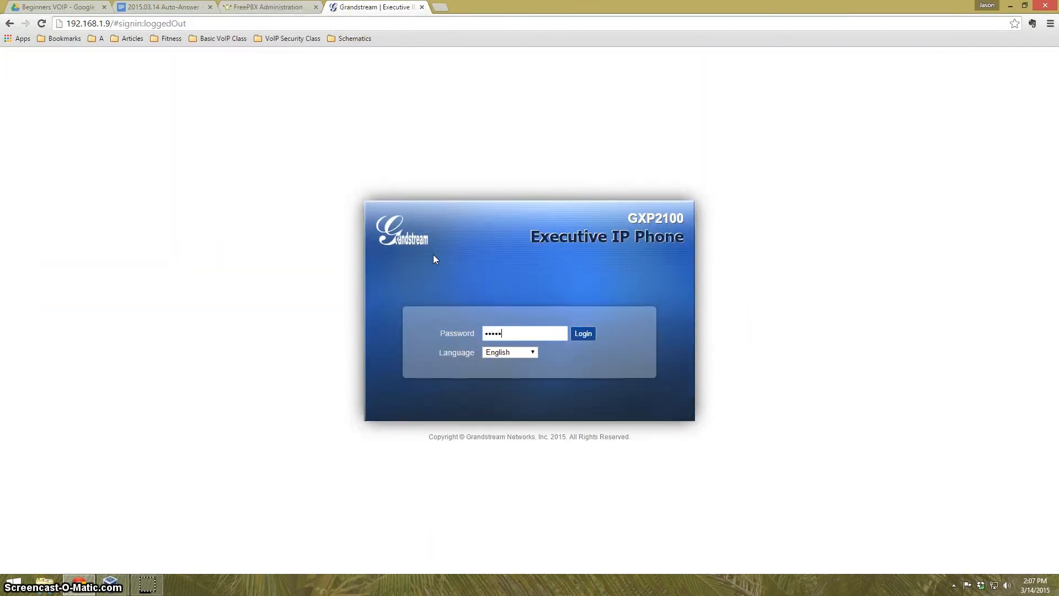
{"action": "left_click", "coordinate": [582, 333]}
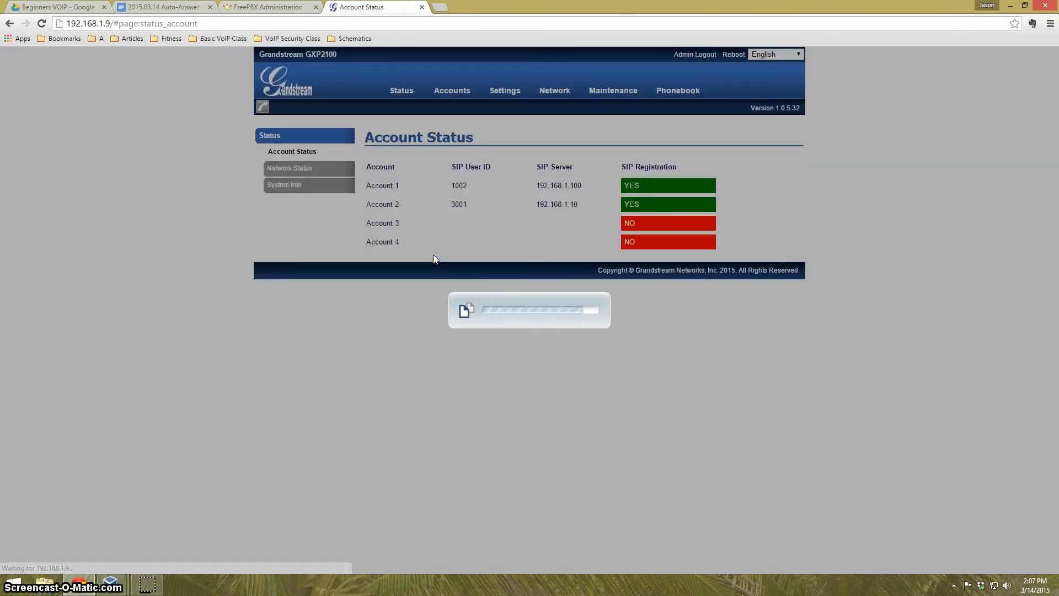
In Account 1 Call Settings, set Allow Auto Answer by Call-Info to Yes and save
{"action": "left_click", "coordinate": [451, 89]}
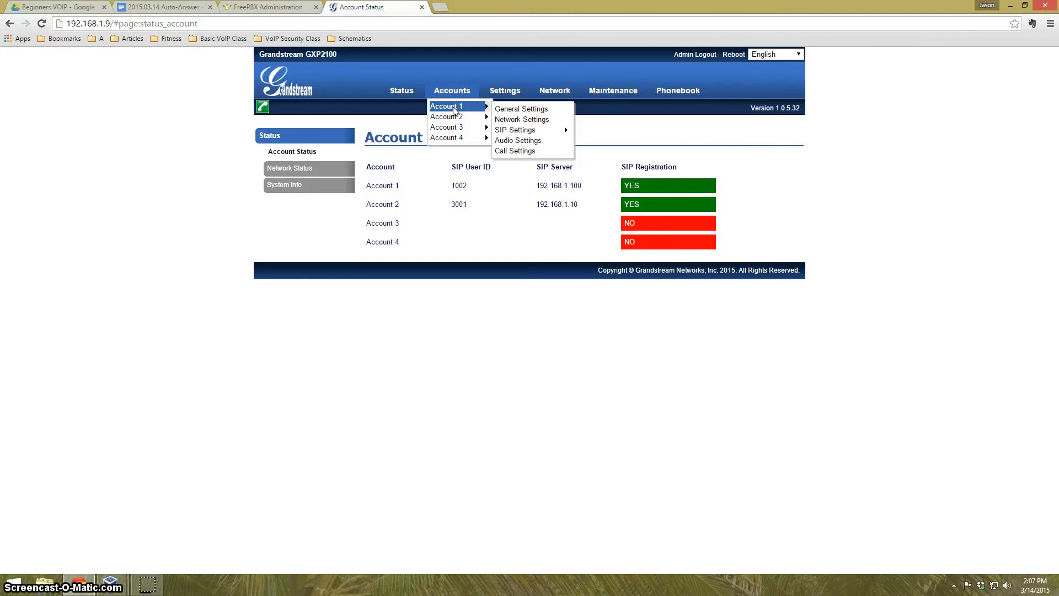
{"action": "left_click", "coordinate": [515, 151]}
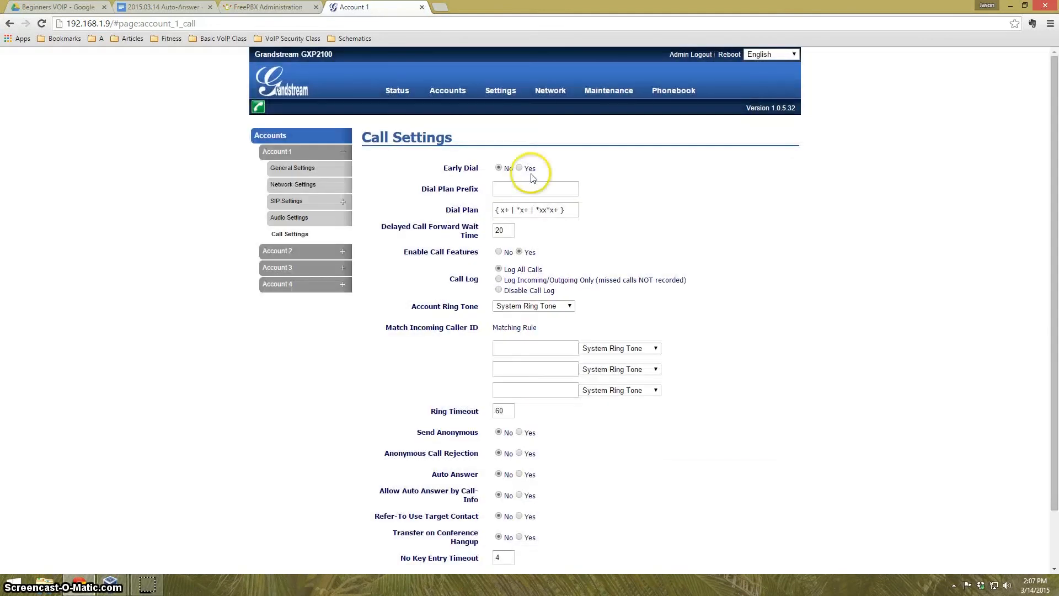
{"action": "scroll", "scroll_direction": "down", "scroll_amount": 3}
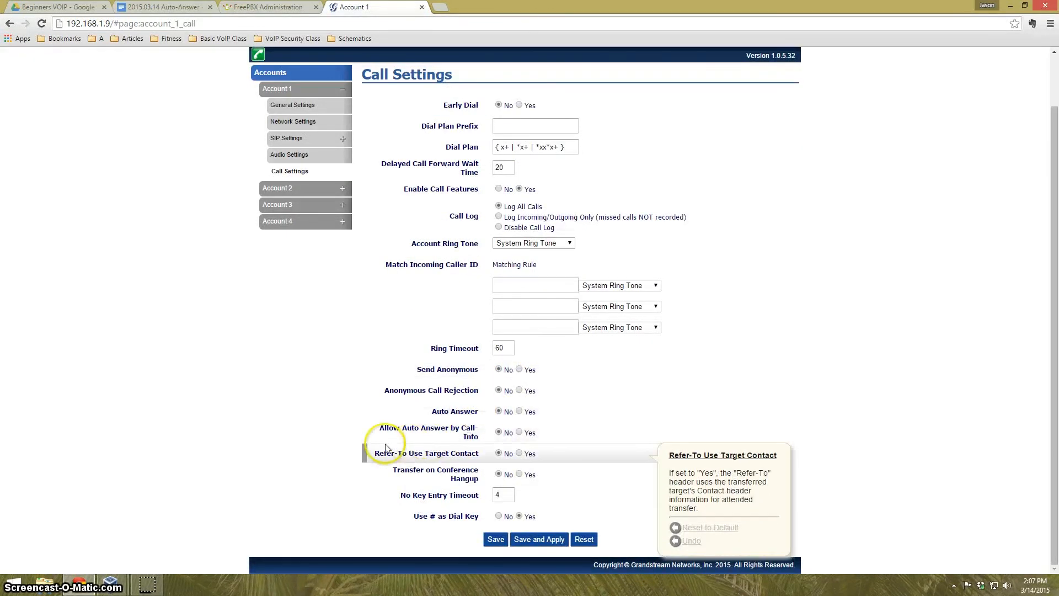
{"action": "mouse_move", "coordinate": [520, 433]}
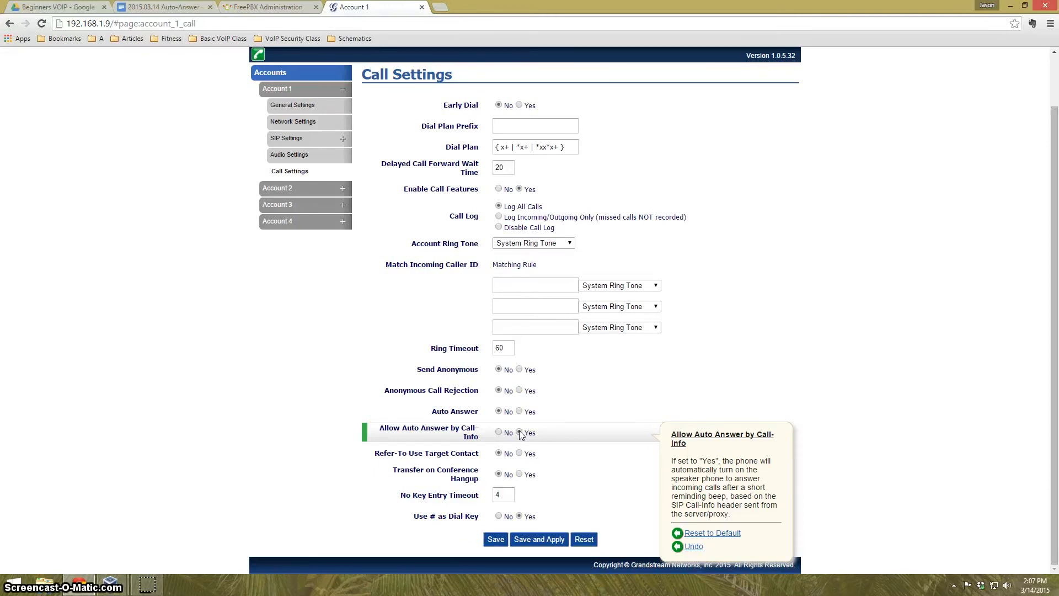
{"action": "left_click", "coordinate": [499, 432]}
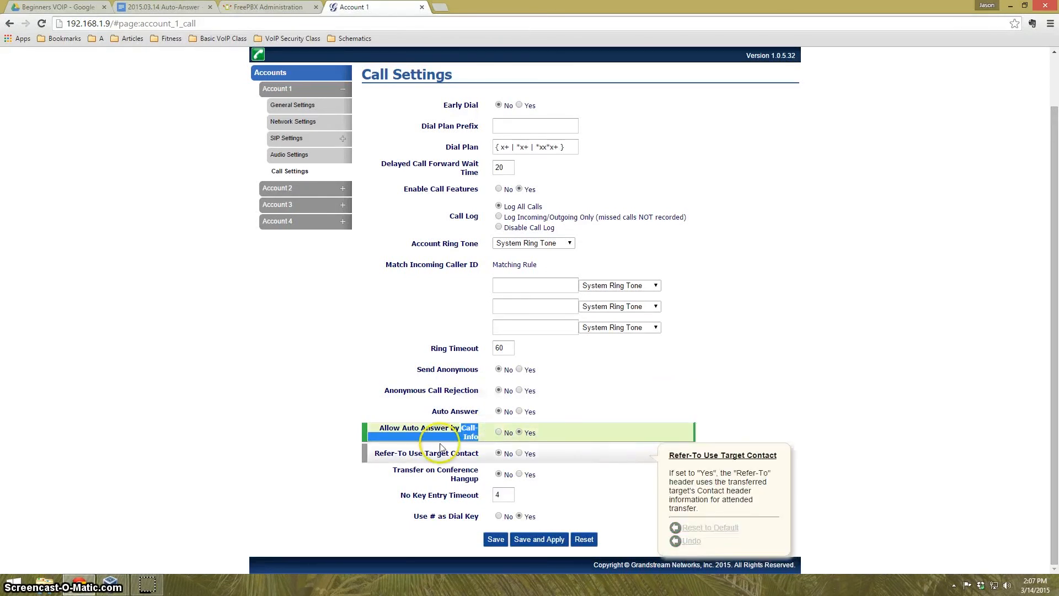
{"action": "left_click", "coordinate": [538, 539]}
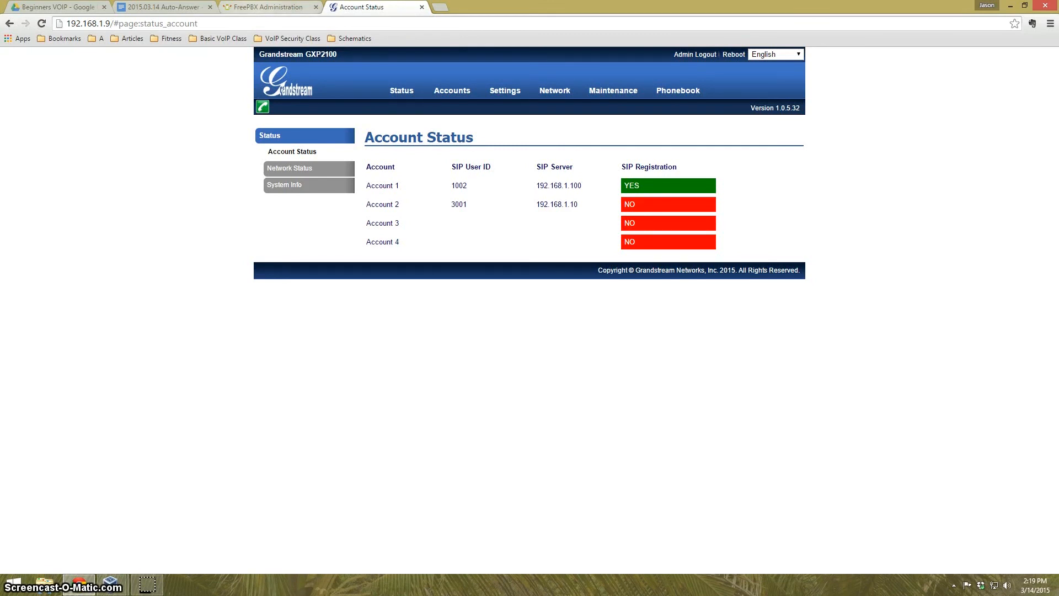
{"action": "mouse_move", "coordinate": [369, 6]}
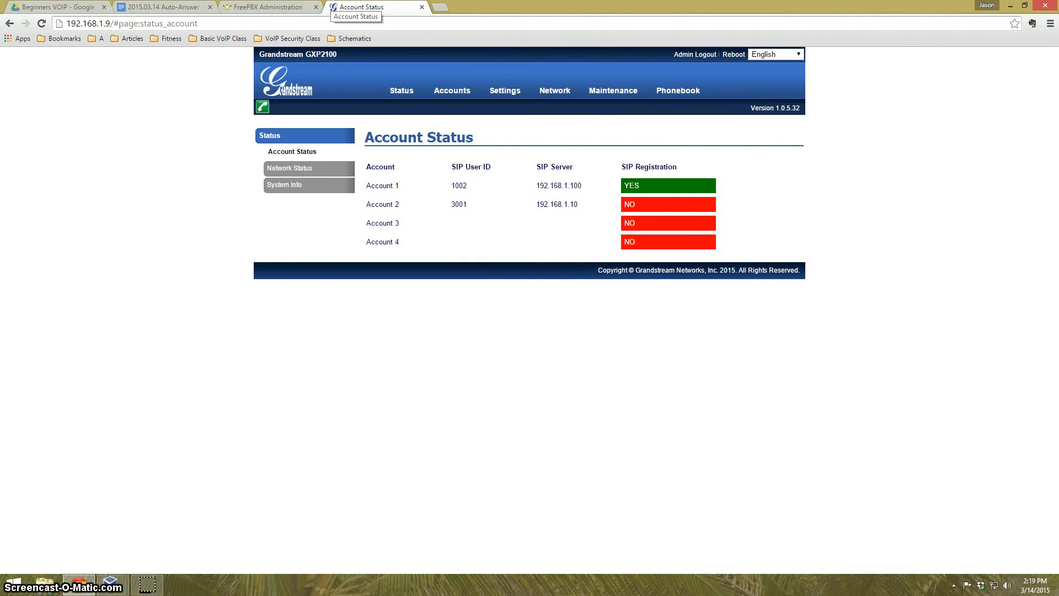
{"action": "mouse_move", "coordinate": [368, 17]}
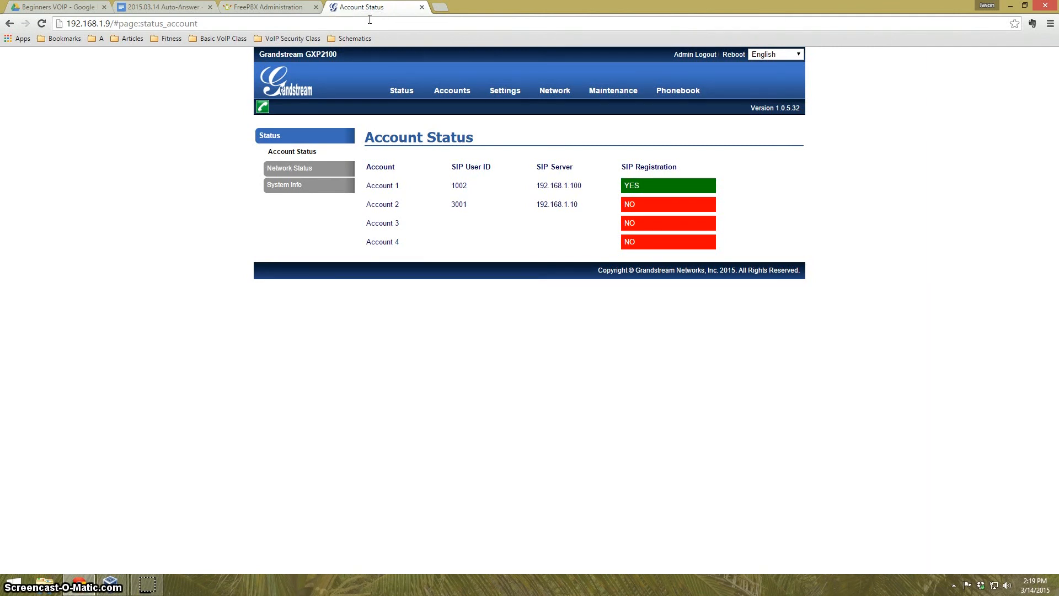
{"action": "mouse_move", "coordinate": [406, 75]}
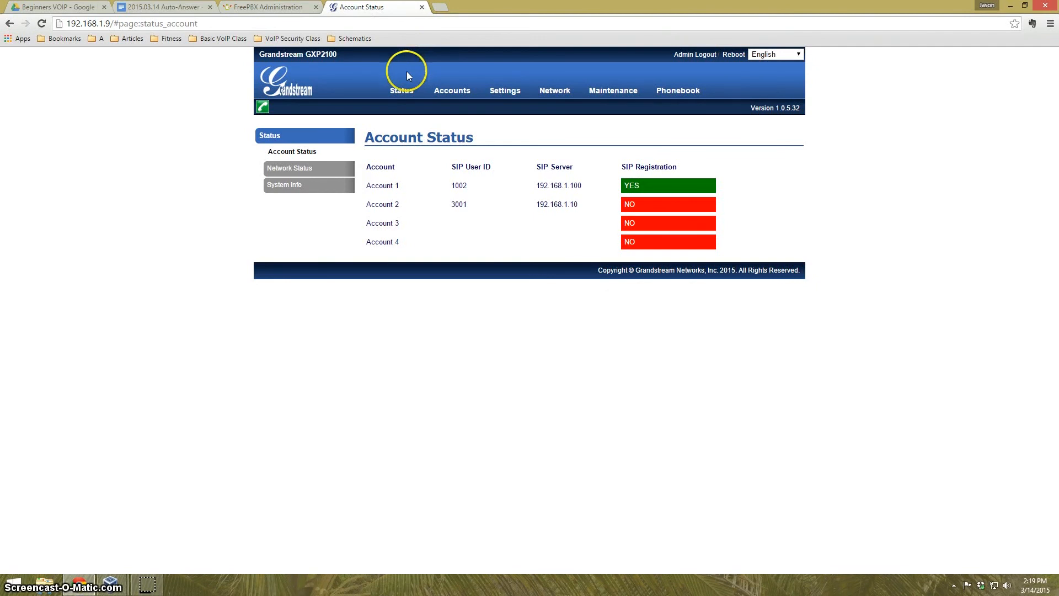
{"action": "mouse_move", "coordinate": [266, 95]}
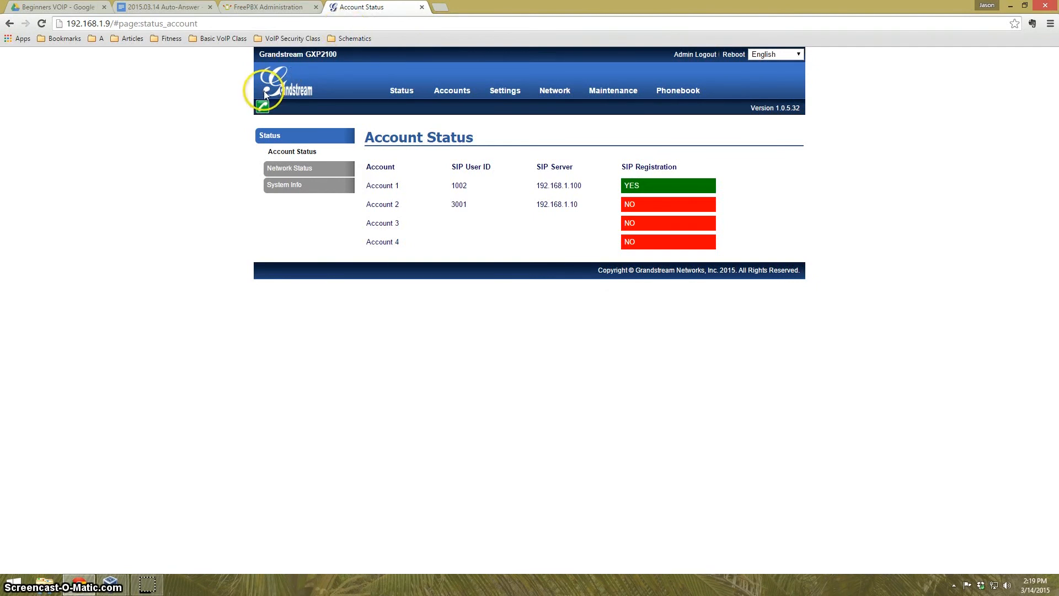
Expand the Accounts menu to show the per-account settings pages
{"action": "left_click", "coordinate": [401, 89]}
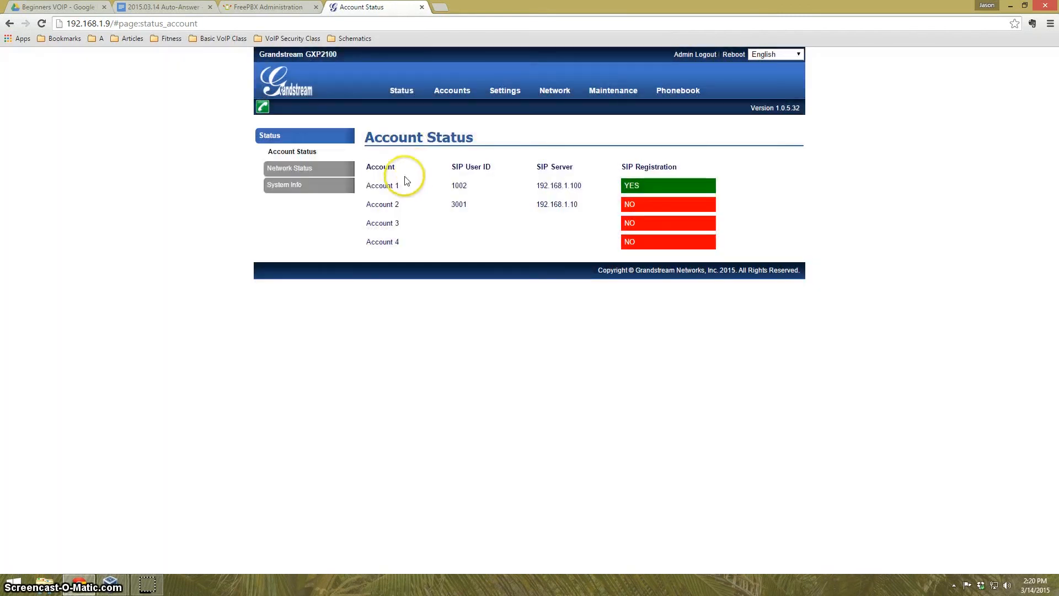
{"action": "mouse_move", "coordinate": [727, 271]}
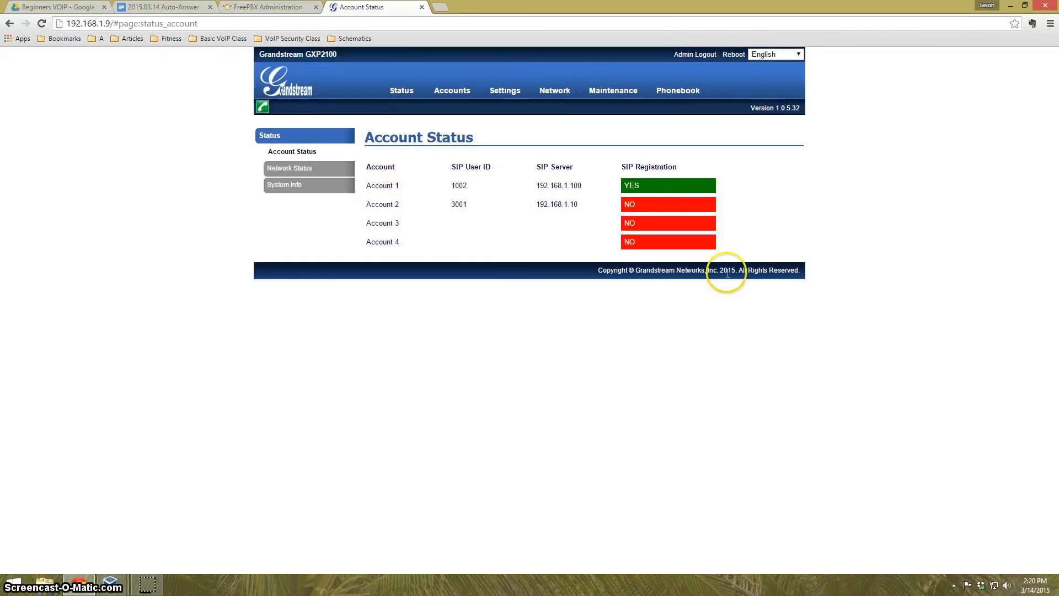
{"action": "left_click", "coordinate": [401, 90]}
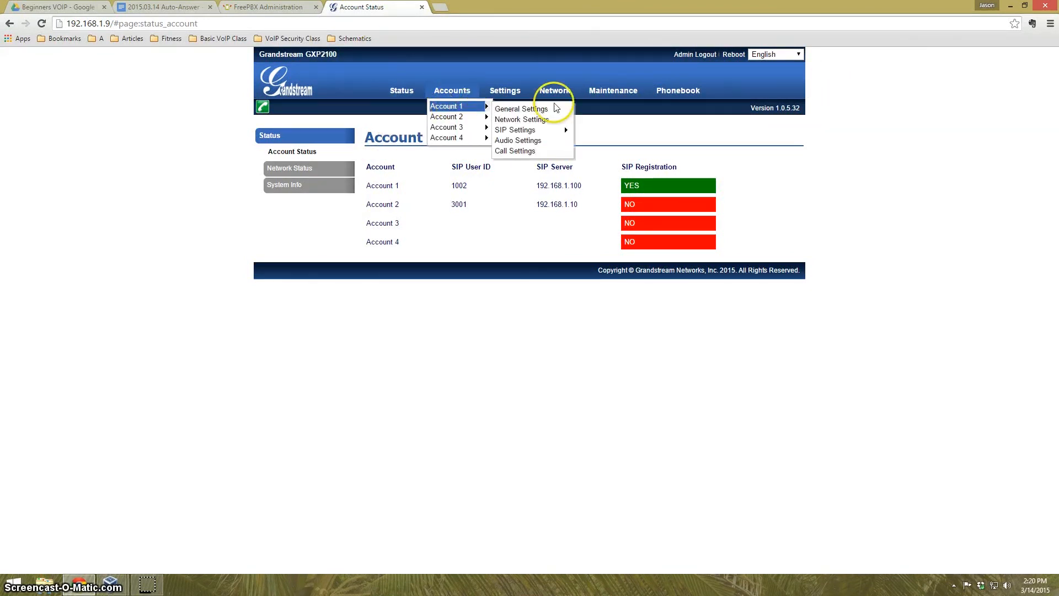
In Account 1 Call Settings, set Auto Answer to Yes, then Save and Apply
{"action": "left_click", "coordinate": [516, 151]}
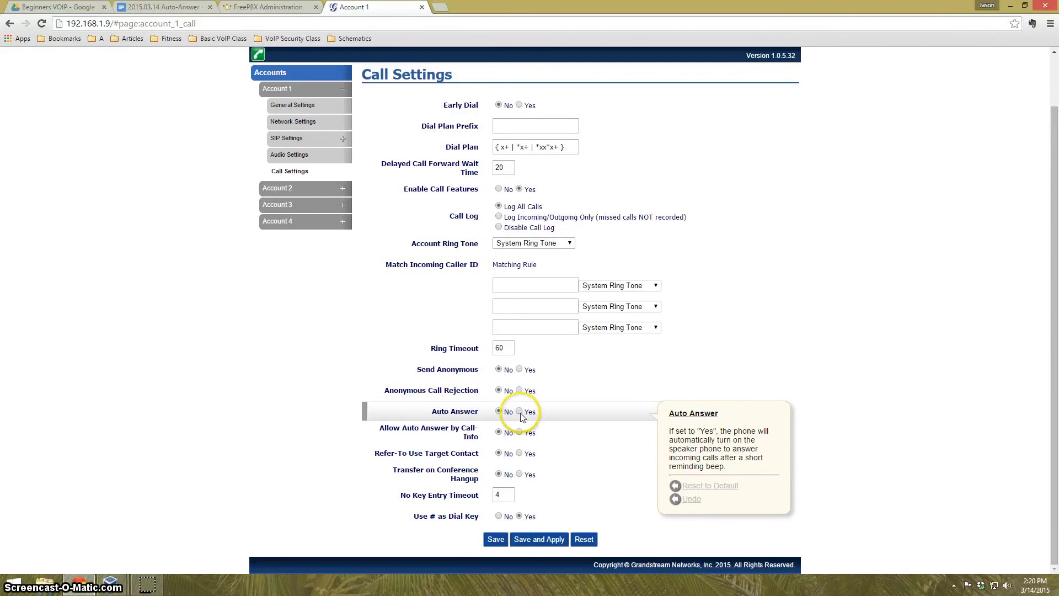
{"action": "left_click", "coordinate": [518, 410]}
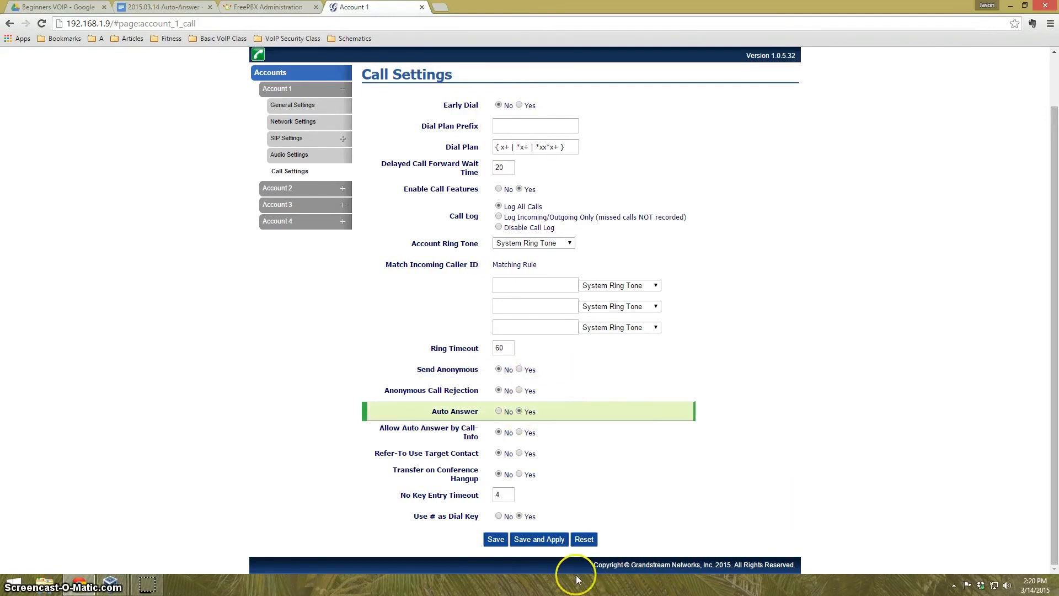
{"action": "left_click", "coordinate": [538, 540]}
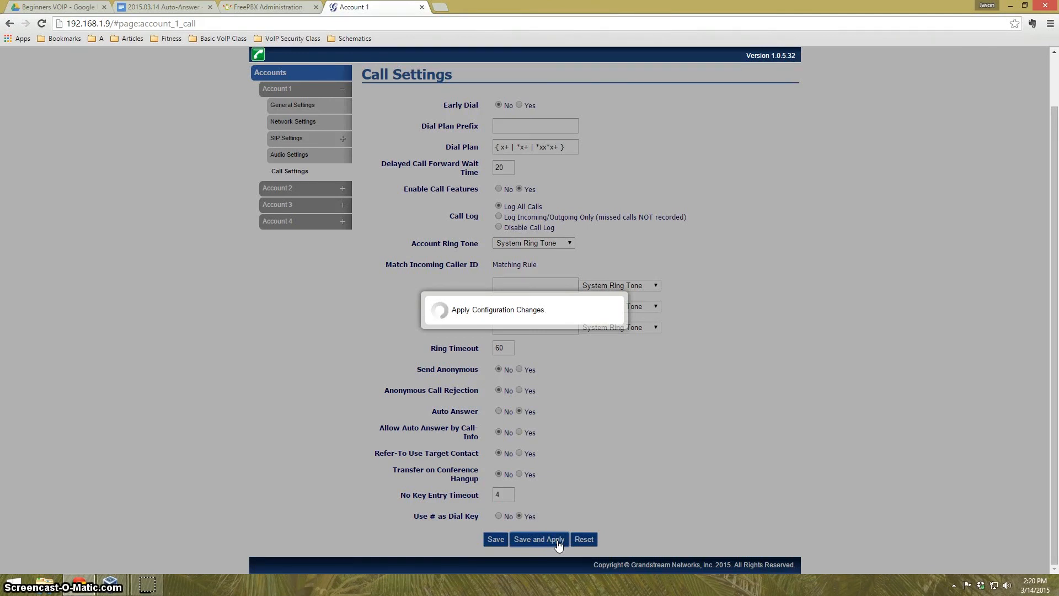
{"action": "left_click", "coordinate": [538, 540]}
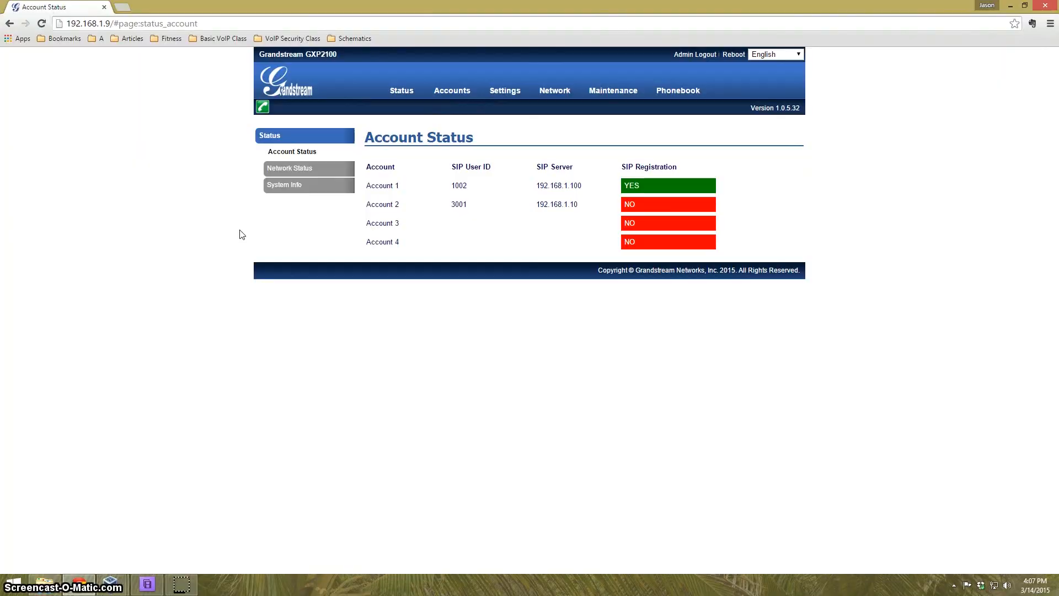
{"action": "mouse_move", "coordinate": [482, 140]}
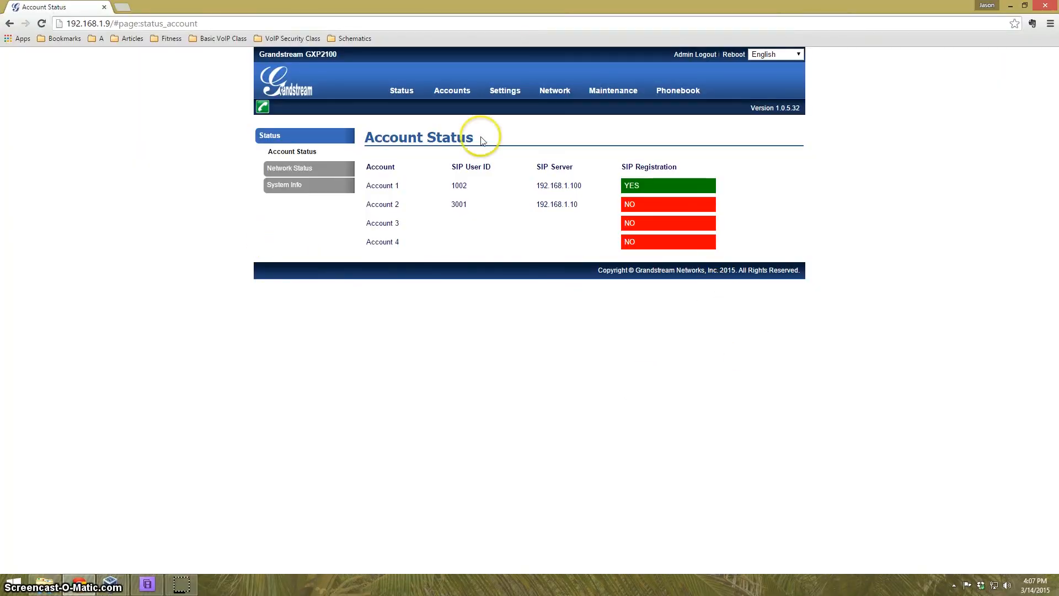
{"action": "left_click", "coordinate": [451, 90]}
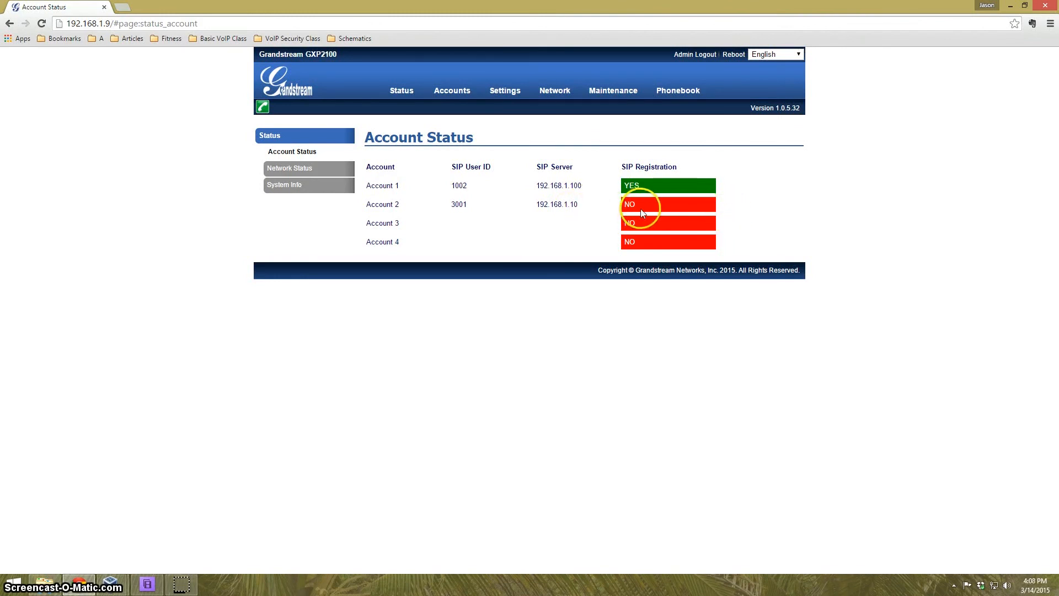
{"action": "mouse_move", "coordinate": [471, 215]}
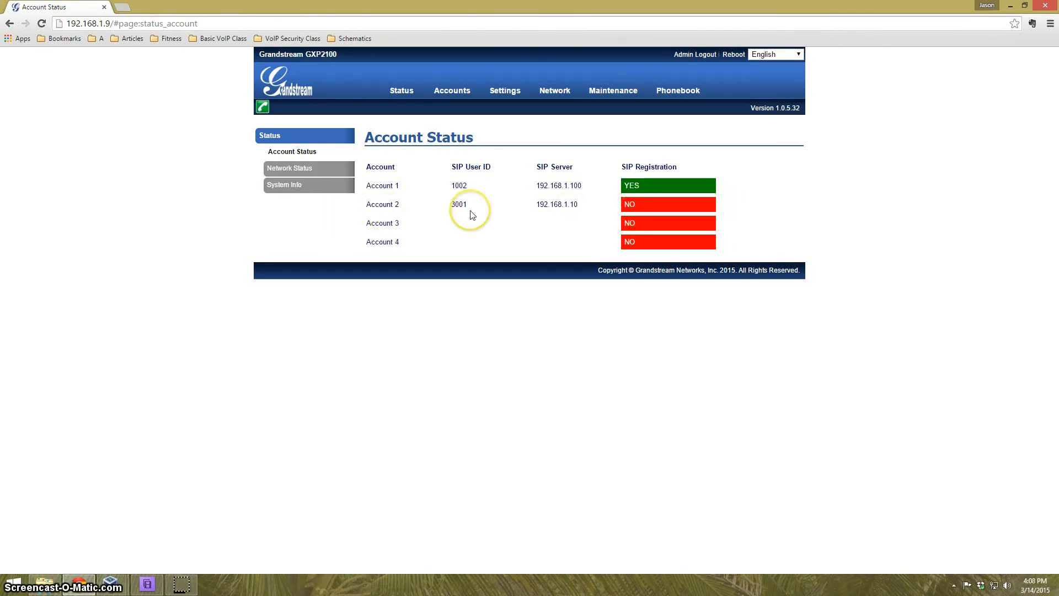
{"action": "mouse_move", "coordinate": [471, 215]}
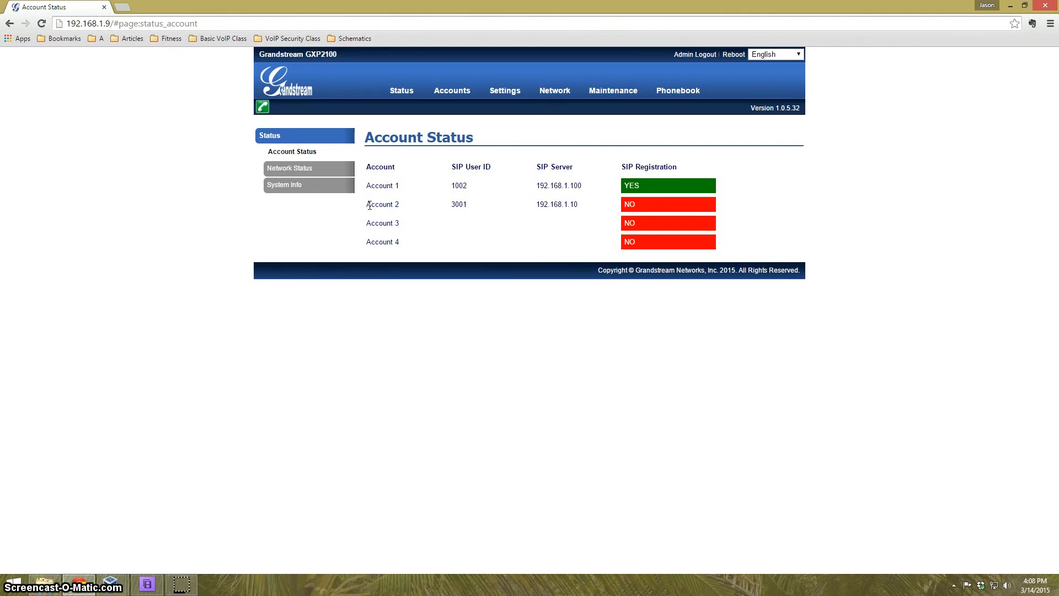
{"action": "mouse_move", "coordinate": [556, 201]}
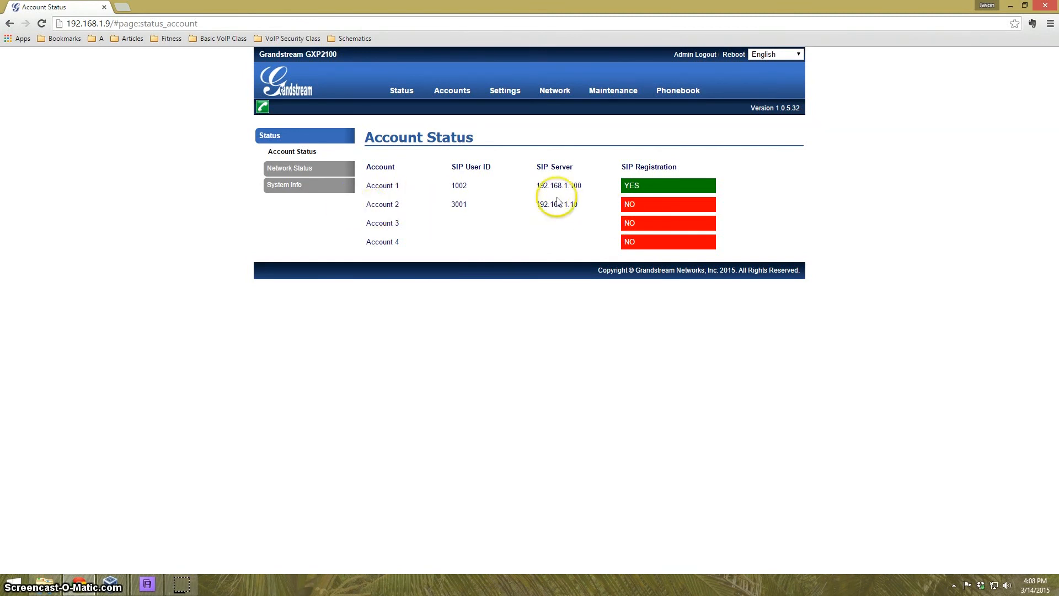
{"action": "mouse_move", "coordinate": [342, 209]}
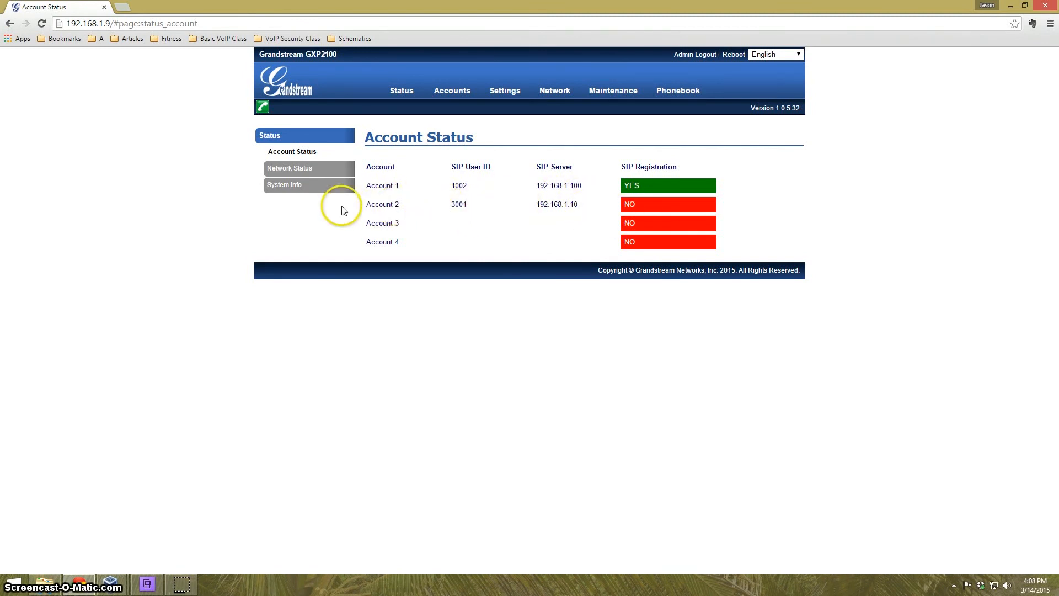
{"action": "mouse_move", "coordinate": [371, 198]}
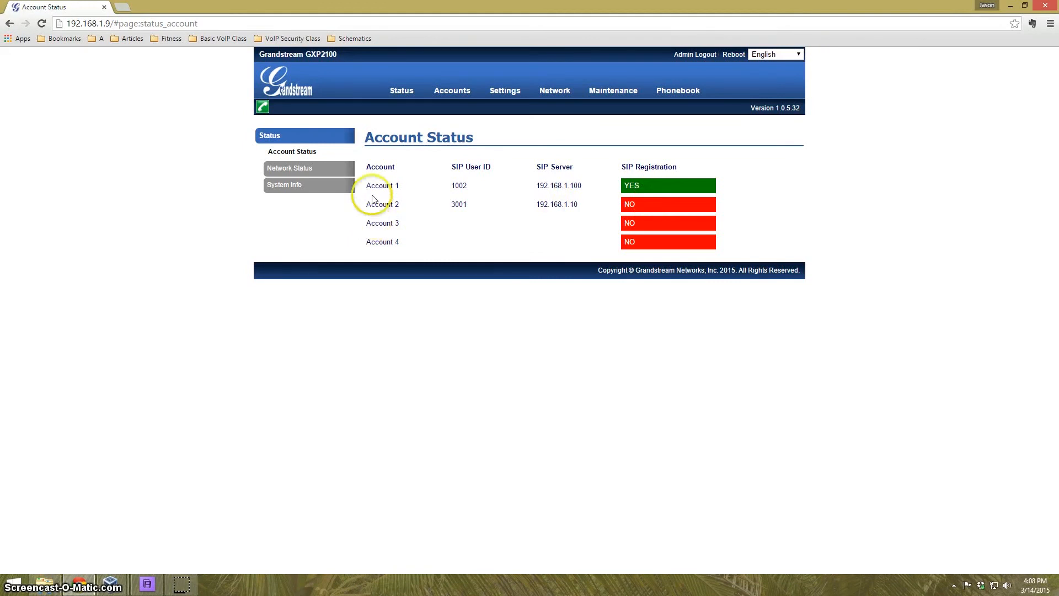
{"action": "mouse_move", "coordinate": [374, 201]}
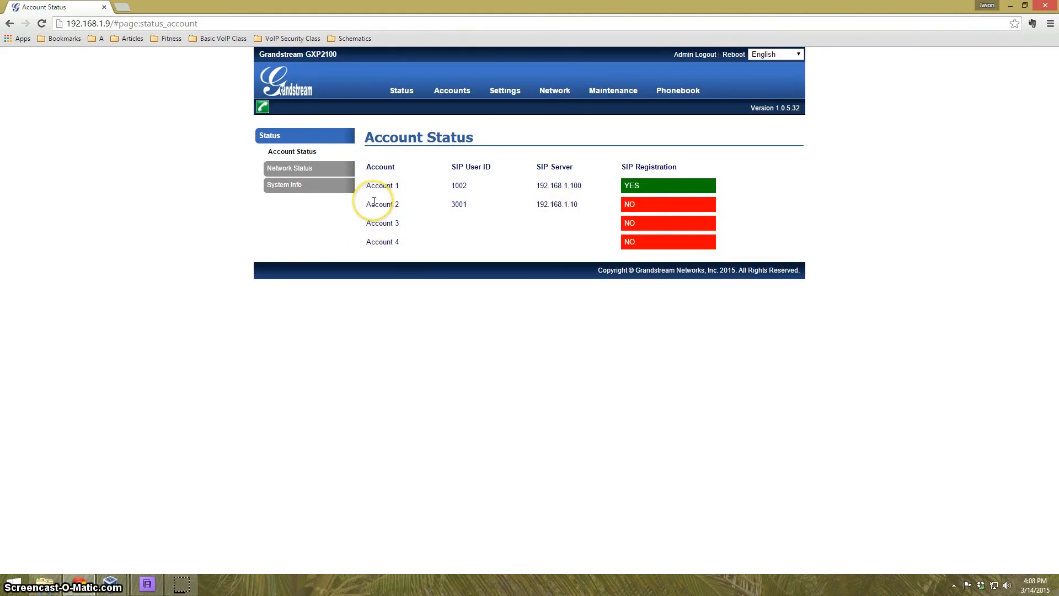
{"action": "mouse_move", "coordinate": [451, 91]}
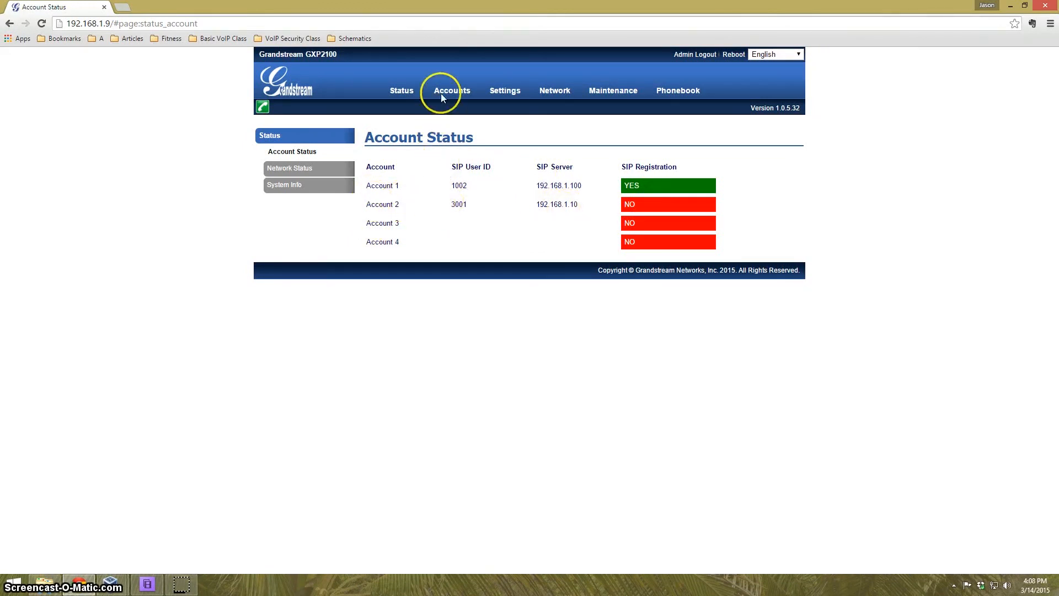
In Account 2 General Settings, set Account Active to Yes
{"action": "left_click", "coordinate": [451, 90]}
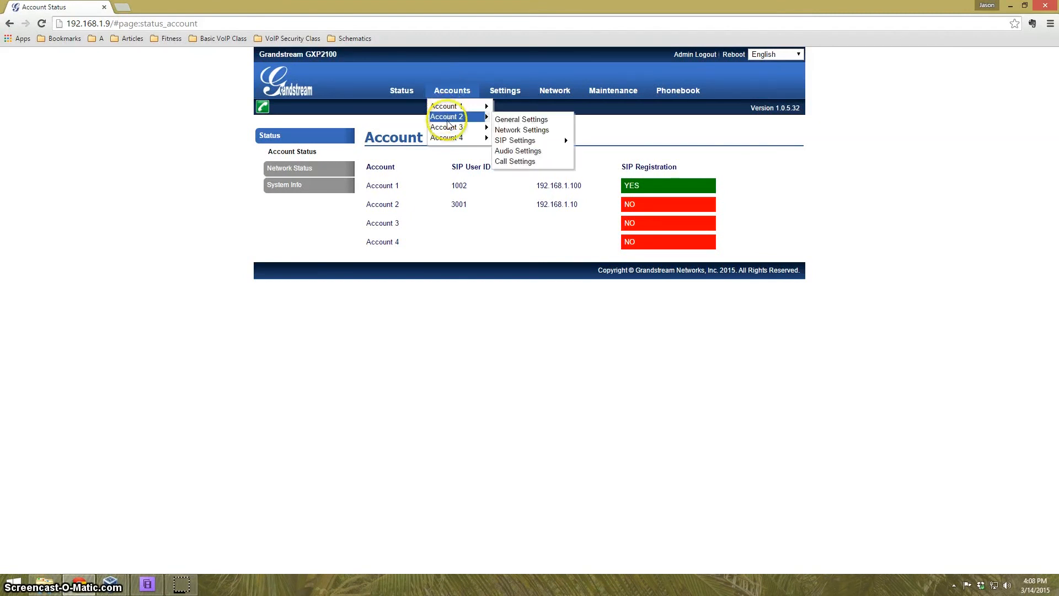
{"action": "mouse_move", "coordinate": [520, 119]}
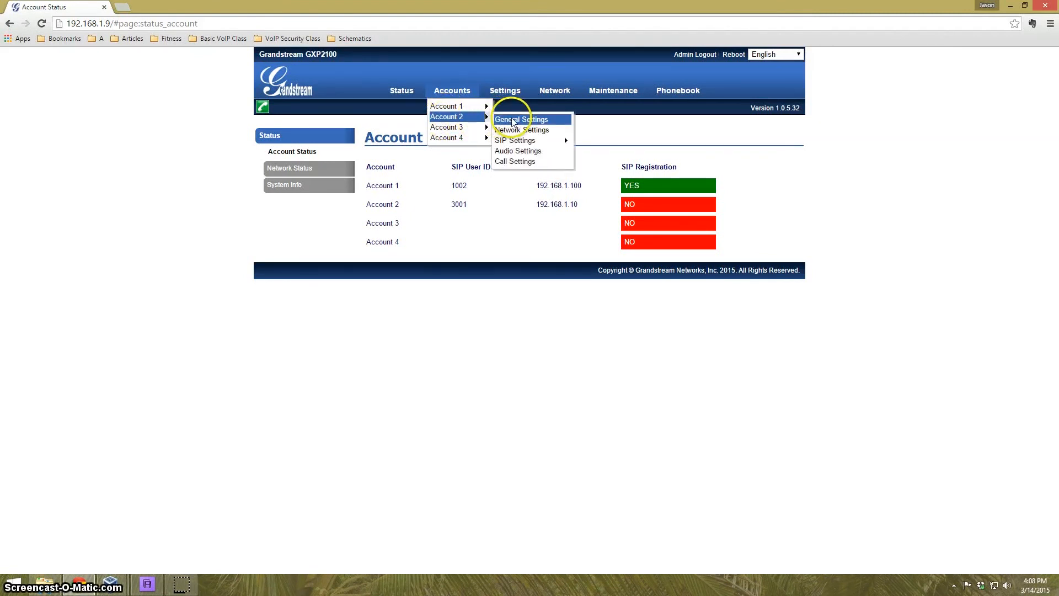
{"action": "left_click", "coordinate": [520, 119]}
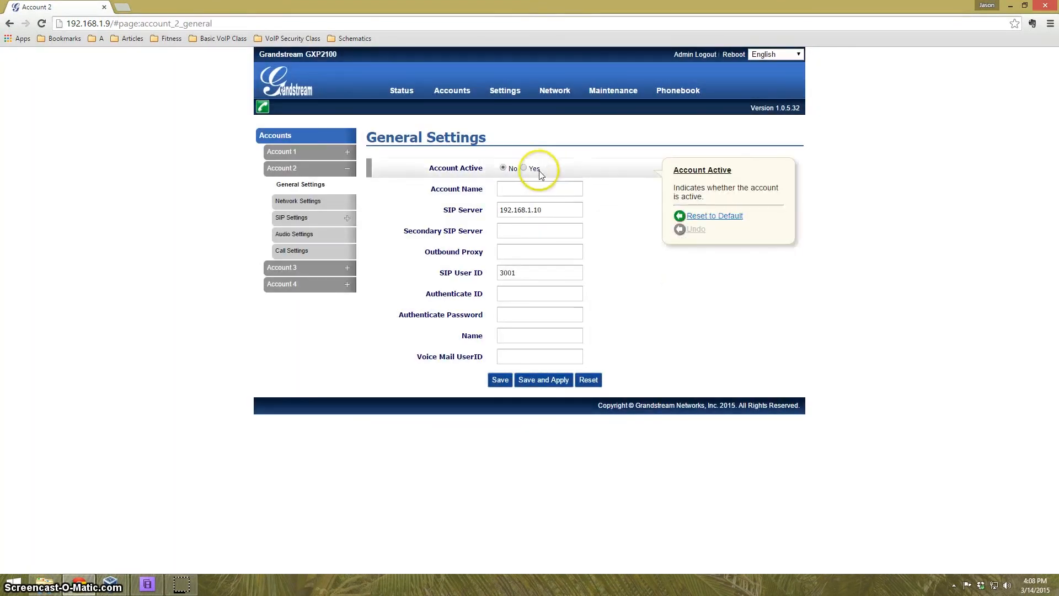
{"action": "left_click", "coordinate": [523, 167]}
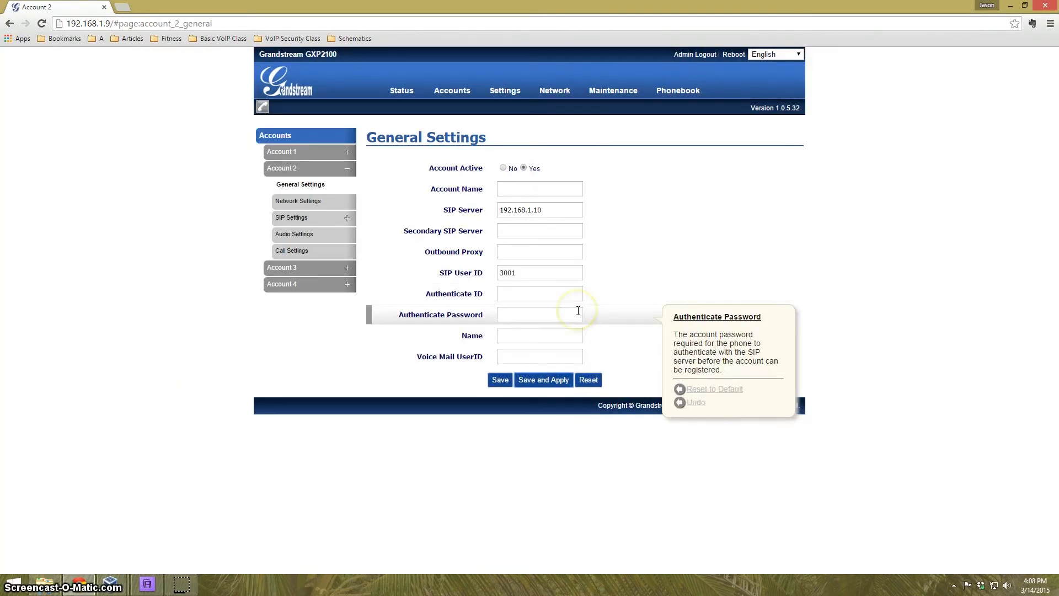
In Account 2 Call Settings, set Auto Answer to Yes, then Save and Apply
{"action": "left_click", "coordinate": [451, 89]}
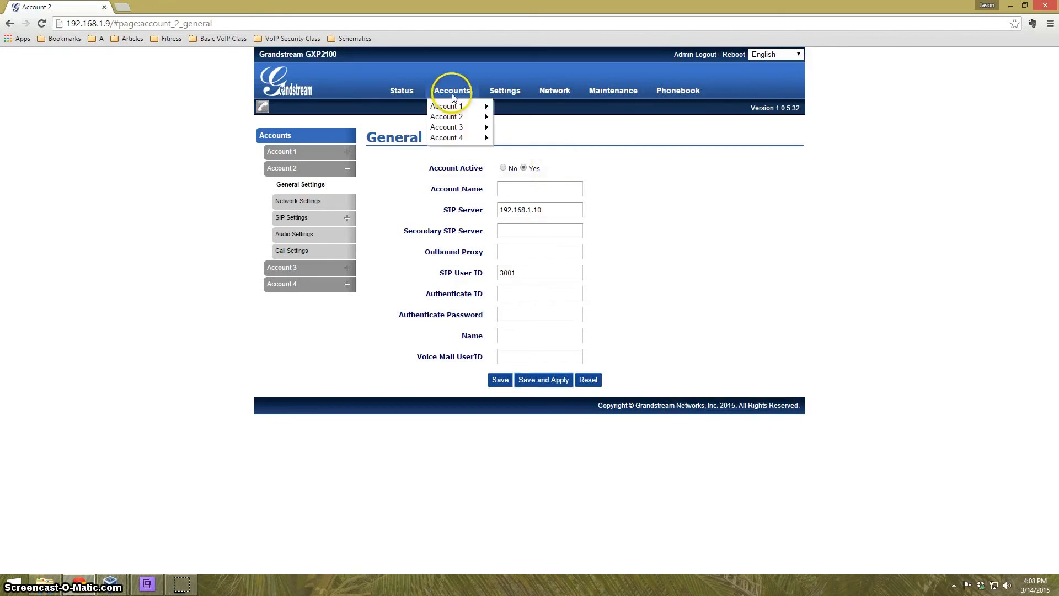
{"action": "mouse_move", "coordinate": [449, 116]}
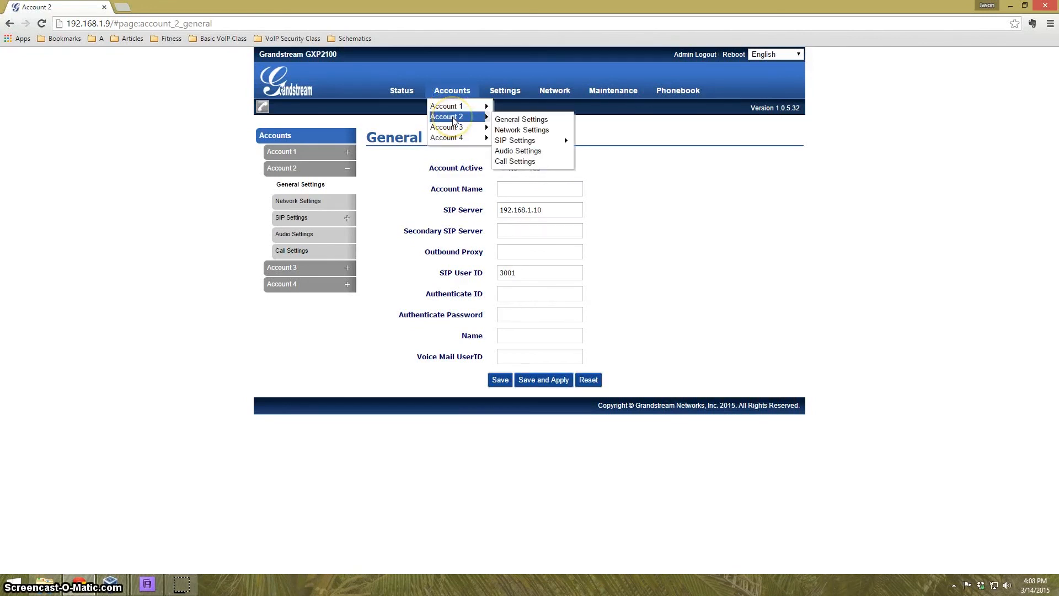
{"action": "left_click", "coordinate": [515, 161]}
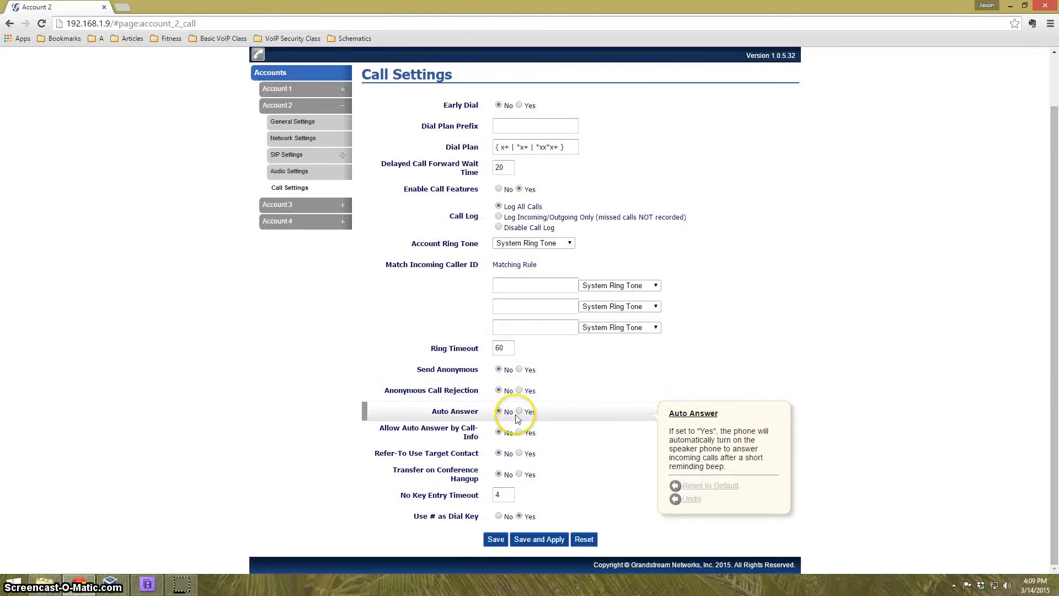
{"action": "left_click", "coordinate": [519, 412]}
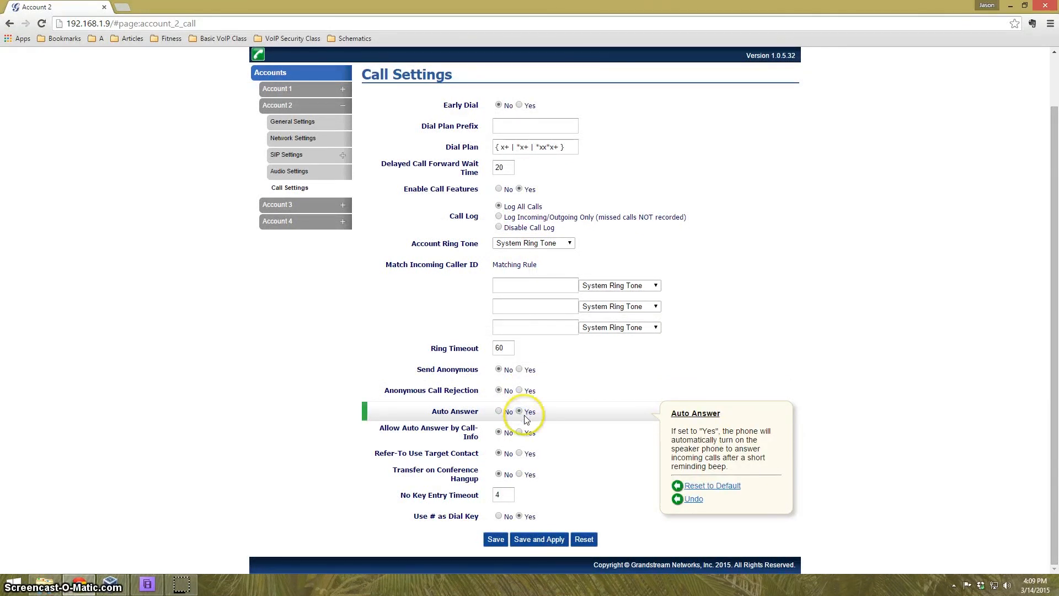
{"action": "left_click", "coordinate": [538, 540]}
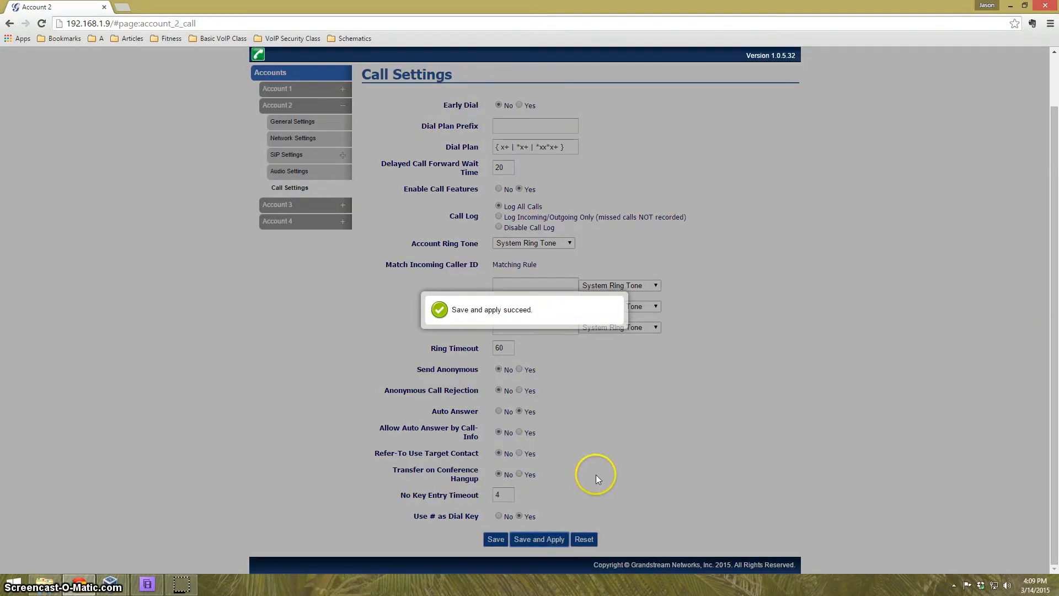